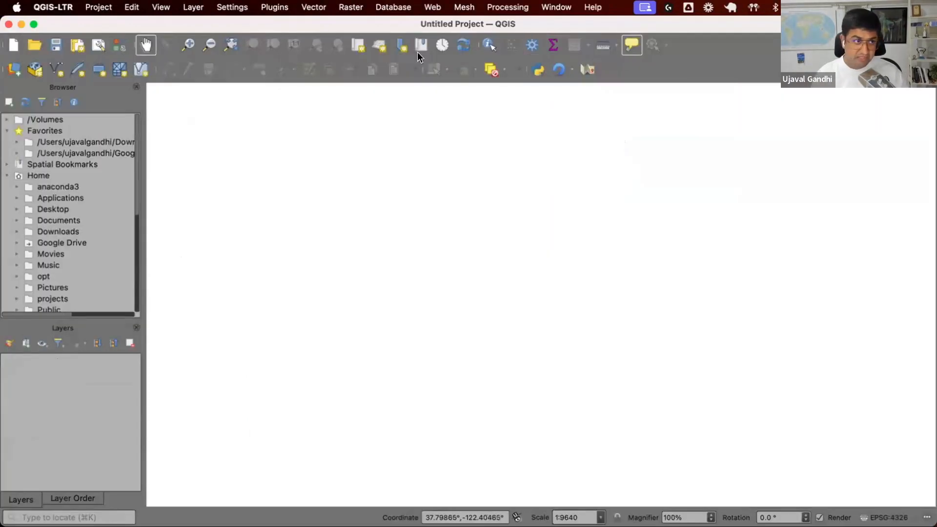
pyautogui.moveTo(373, 220)
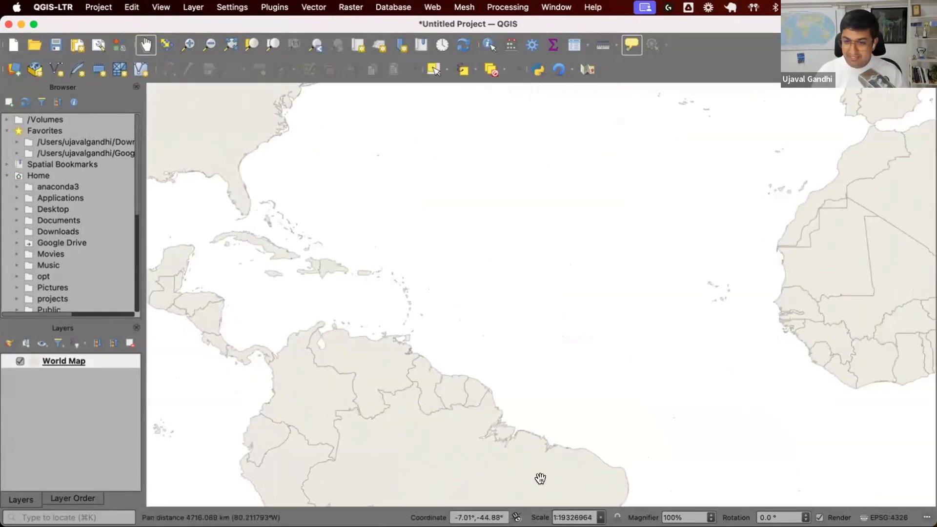
pyautogui.moveTo(506, 499)
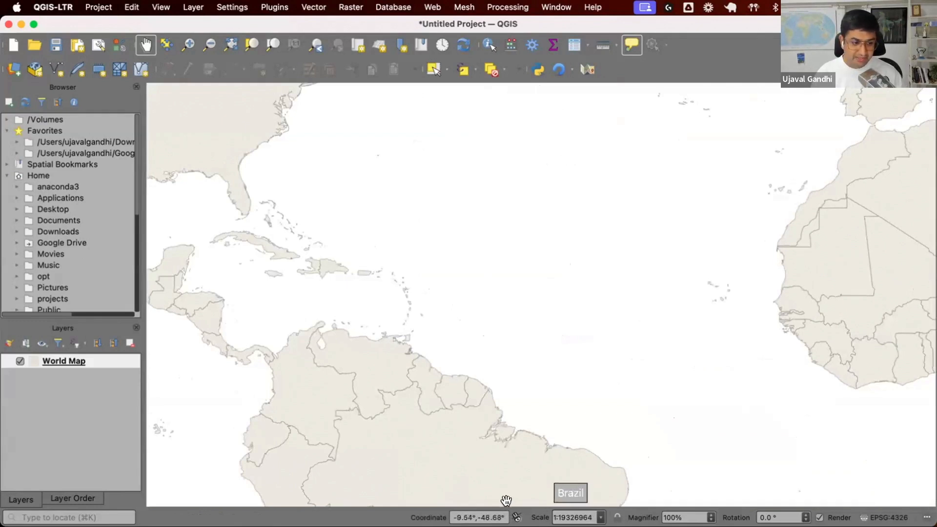
pyautogui.moveTo(505, 515)
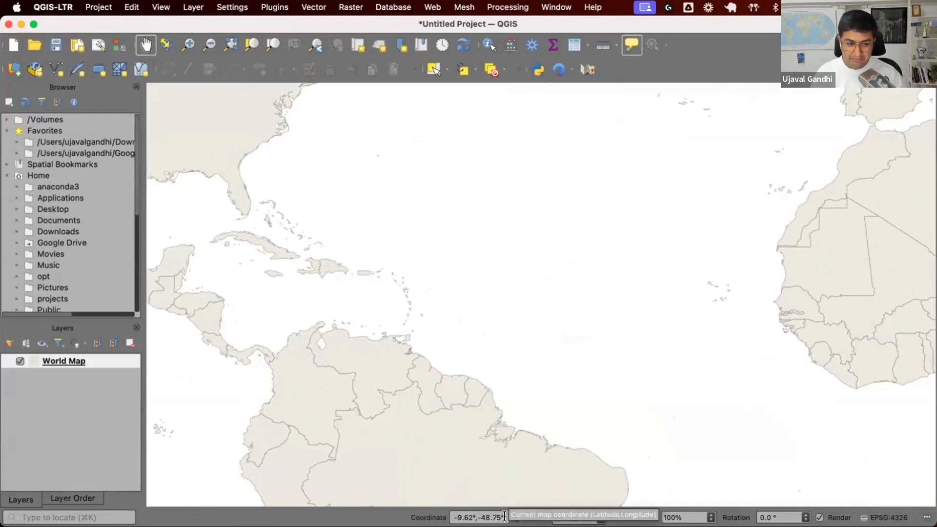
pyautogui.click(516, 517)
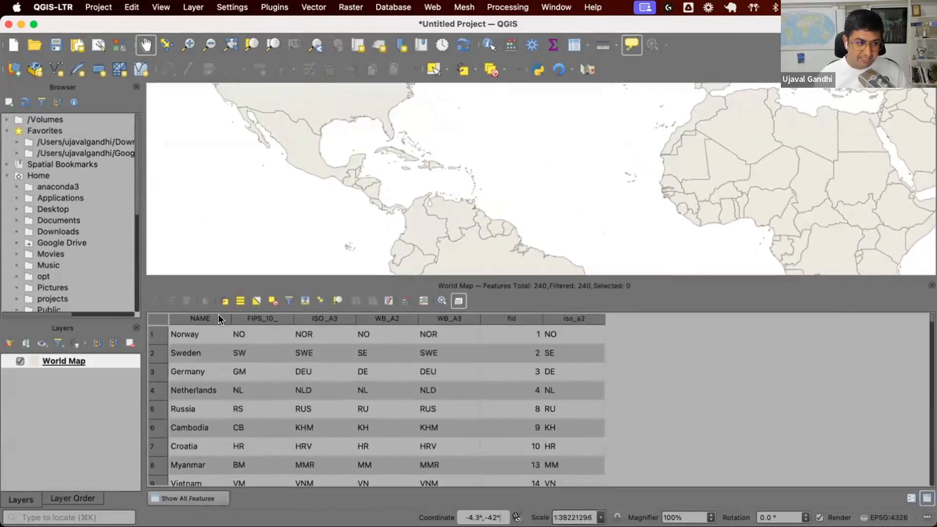
pyautogui.click(200, 334)
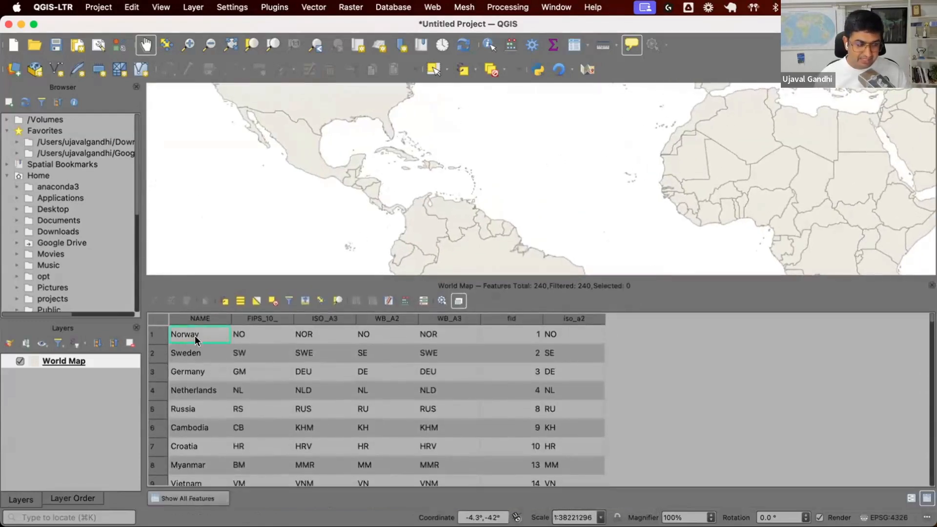
pyautogui.moveTo(428, 357)
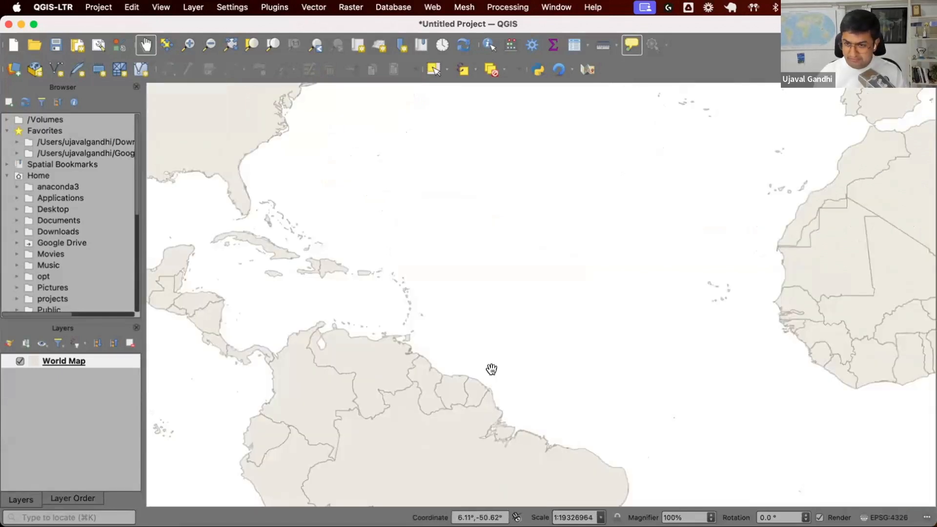
pyautogui.moveTo(127, 275)
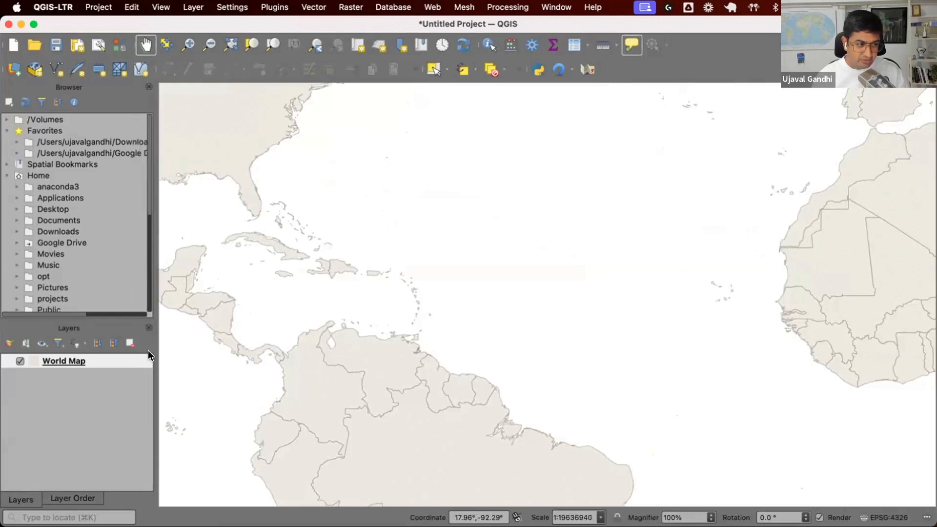
# Open the World Map layer's Properties on the empty Actions page.
pyautogui.rightClick(64, 360)
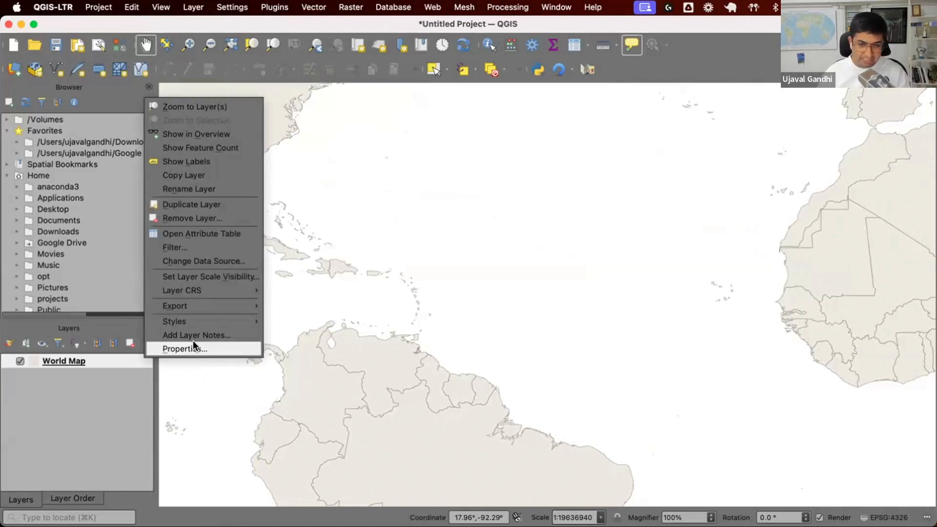
pyautogui.click(184, 349)
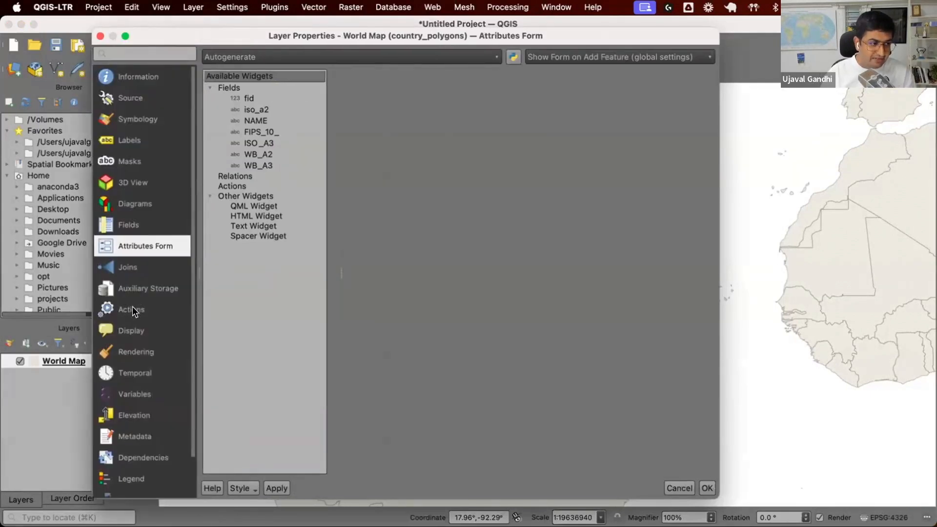
pyautogui.click(131, 309)
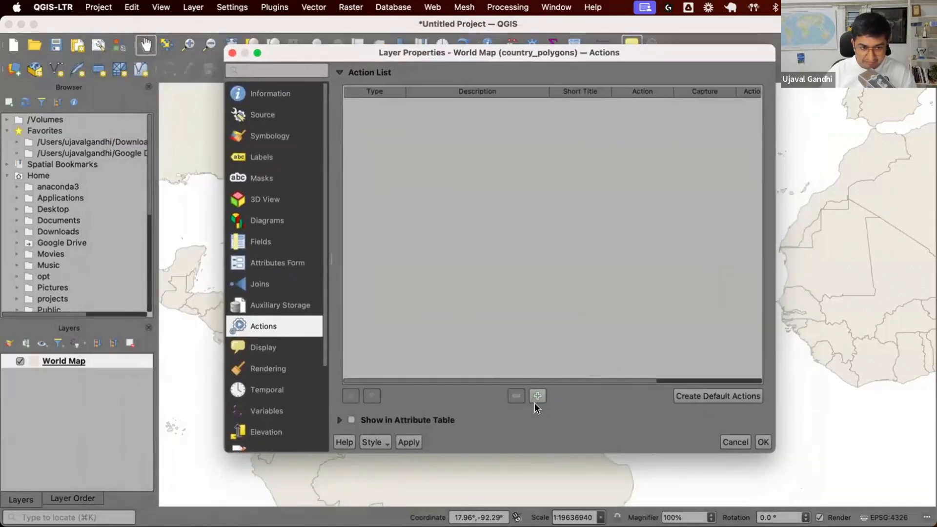
pyautogui.moveTo(537, 396)
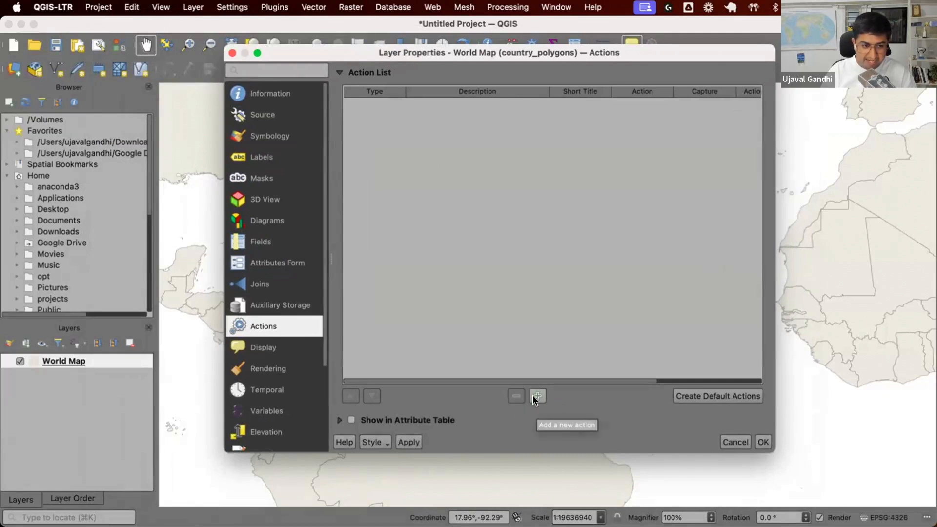
# Add a new action to World Map and set its type to Python.
pyautogui.click(536, 395)
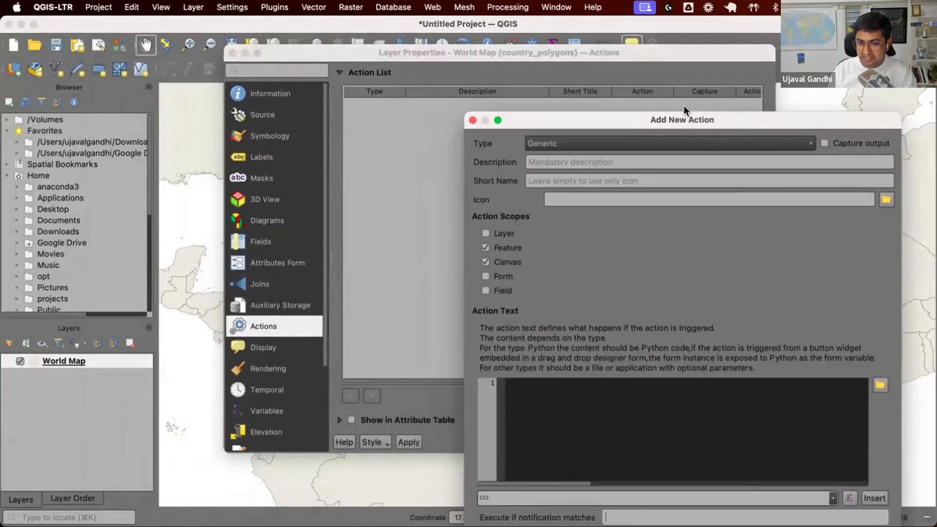
pyautogui.moveTo(119, 359)
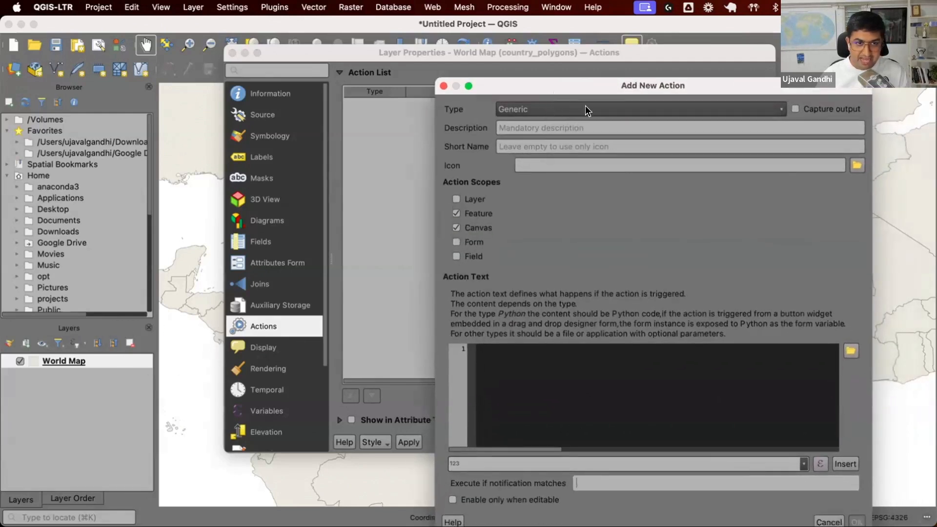
pyautogui.click(636, 108)
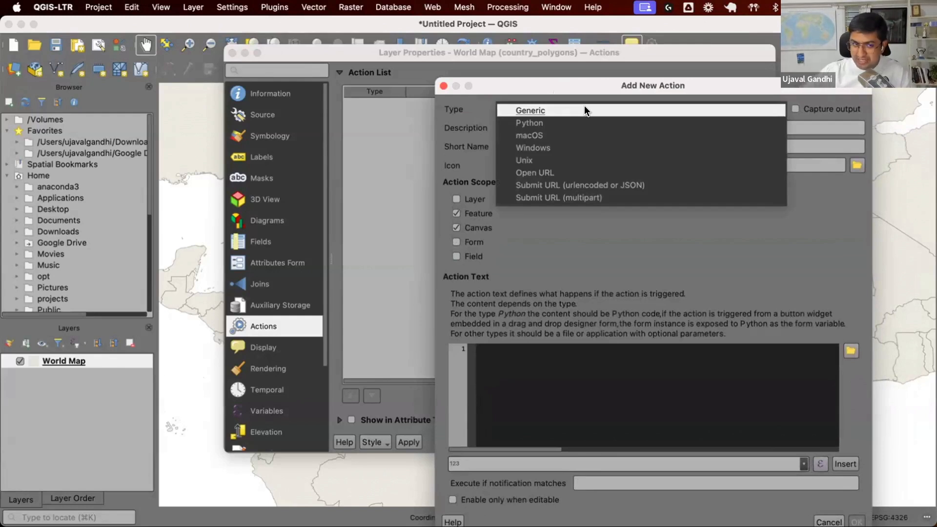
pyautogui.moveTo(591, 122)
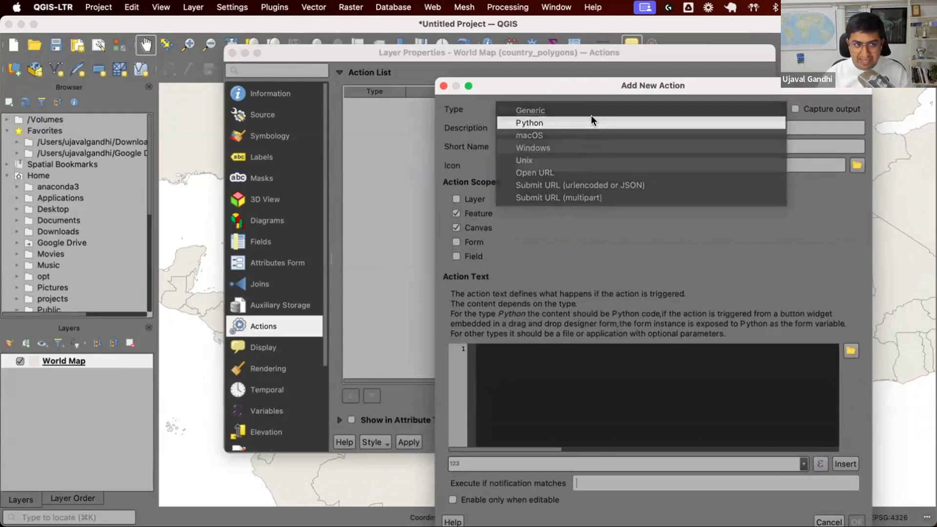
pyautogui.click(529, 122)
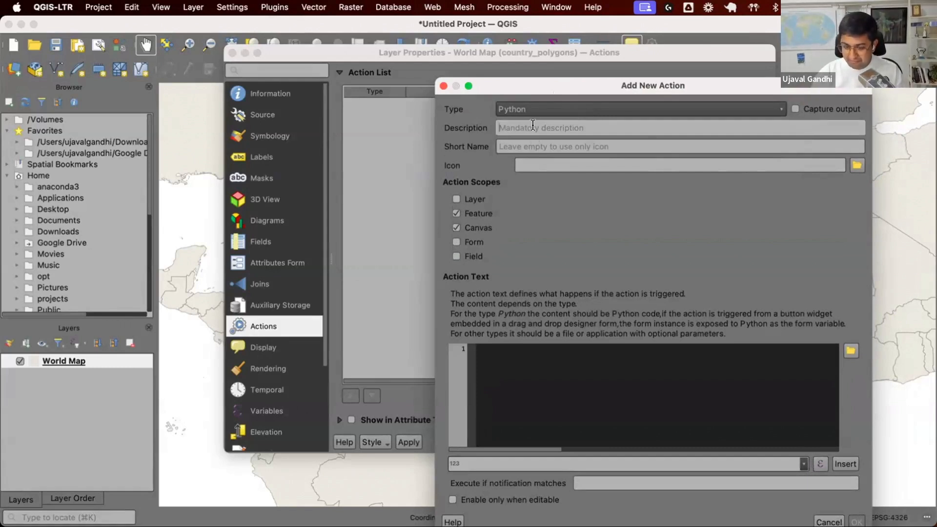
# Save a 'Hello World' action whose code is print('Hello World').
pyautogui.write('Hello')
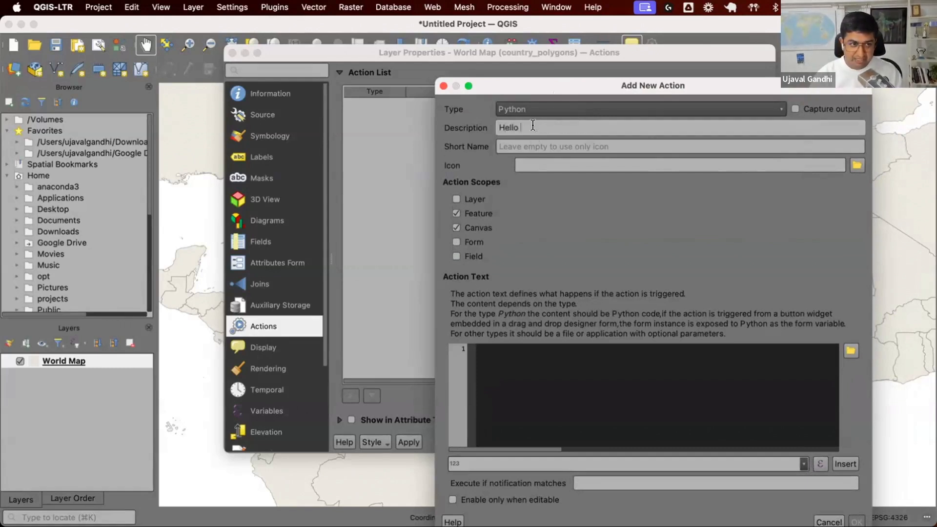
pyautogui.write('World')
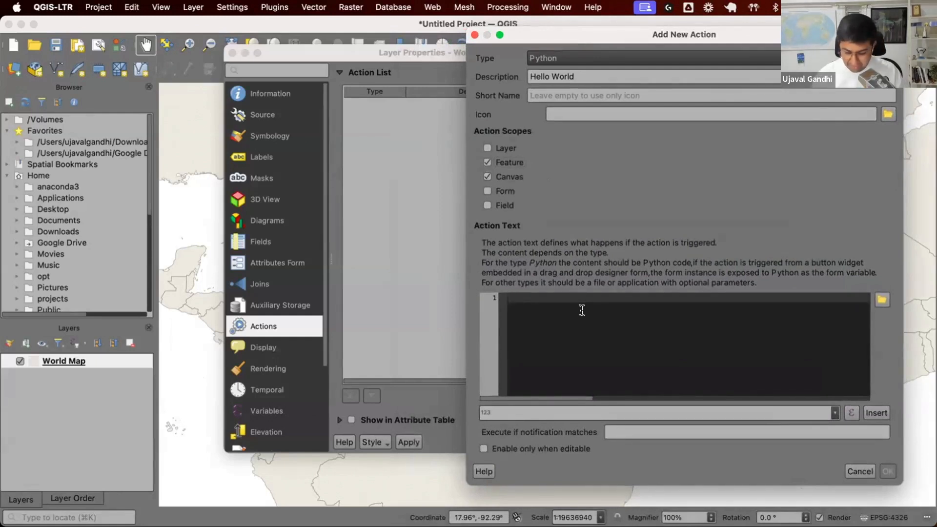
pyautogui.write("print('Hello World")
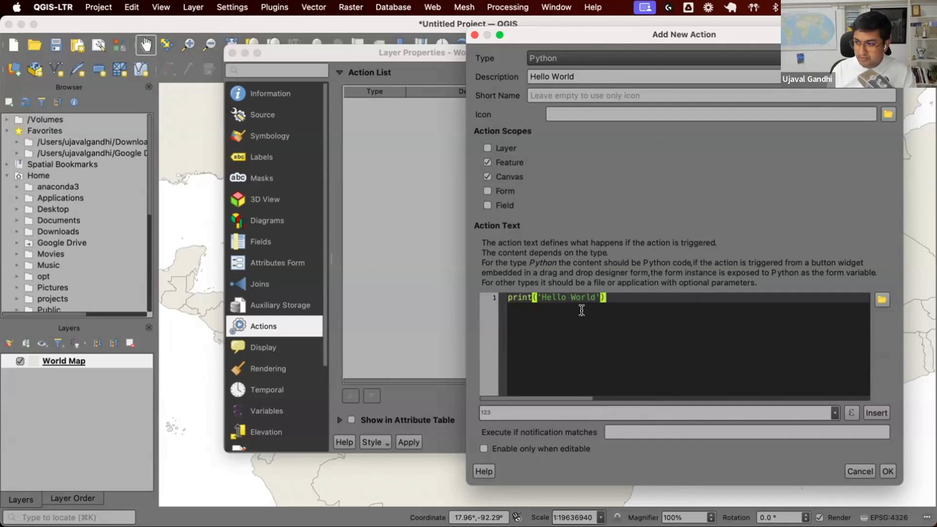
pyautogui.click(887, 471)
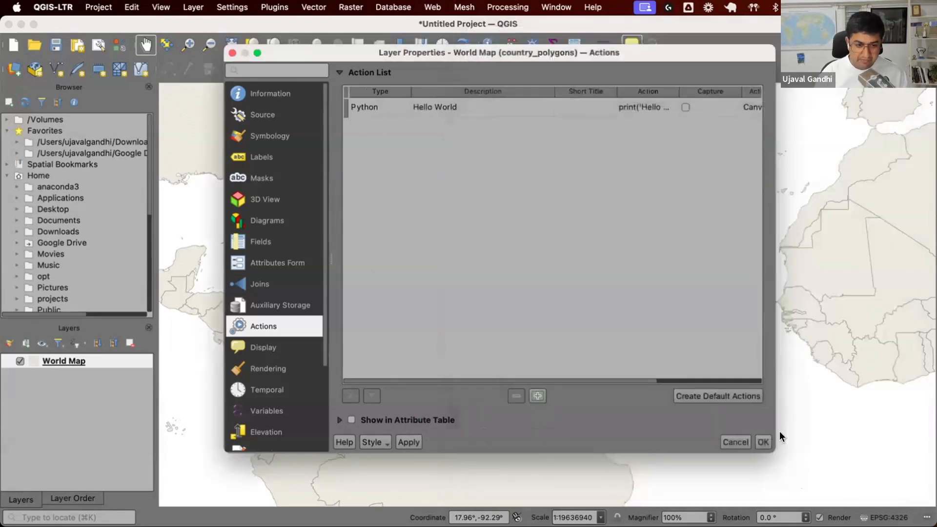
# Close the layer properties, applying the Hello World Python action.
pyautogui.click(762, 442)
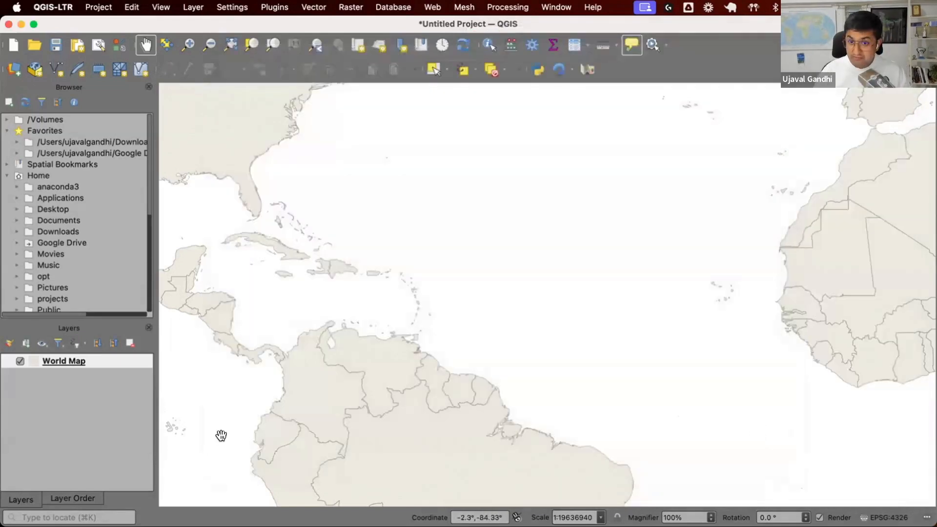
pyautogui.moveTo(657, 64)
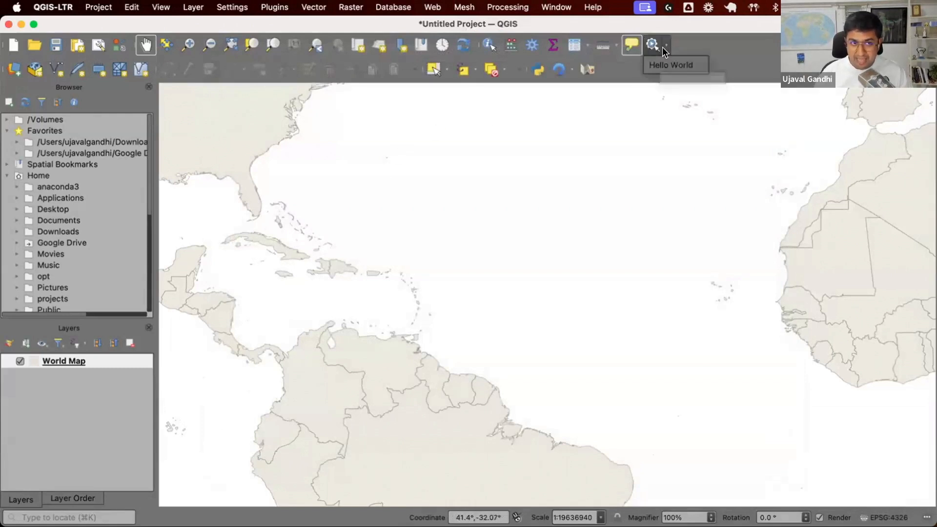
pyautogui.moveTo(750, 42)
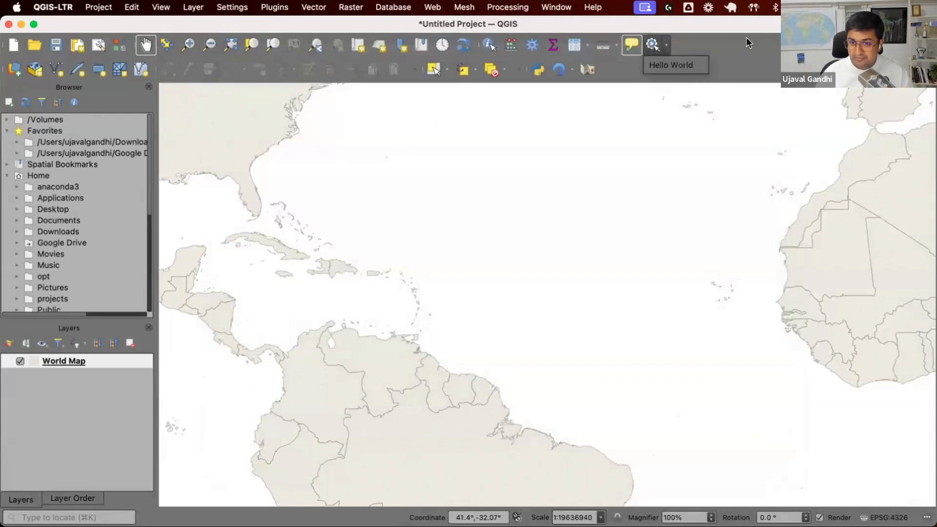
pyautogui.moveTo(686, 48)
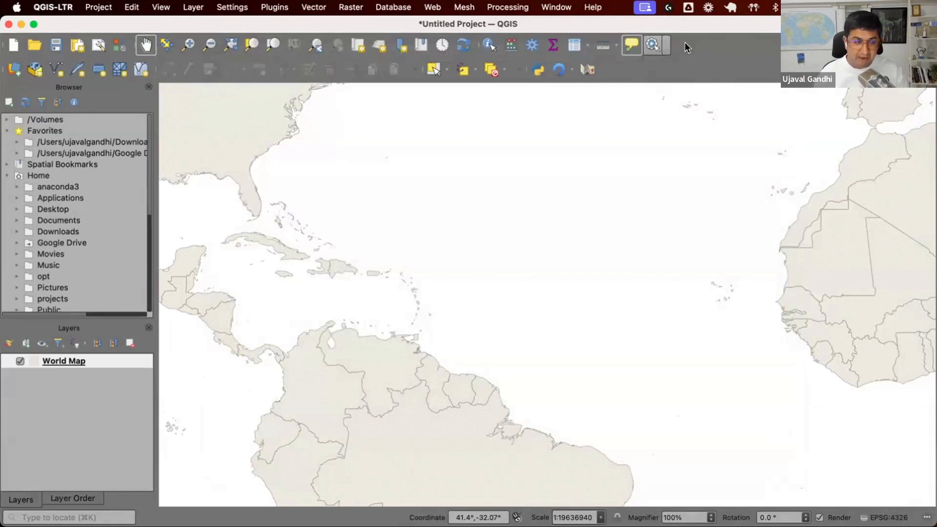
pyautogui.moveTo(685, 47)
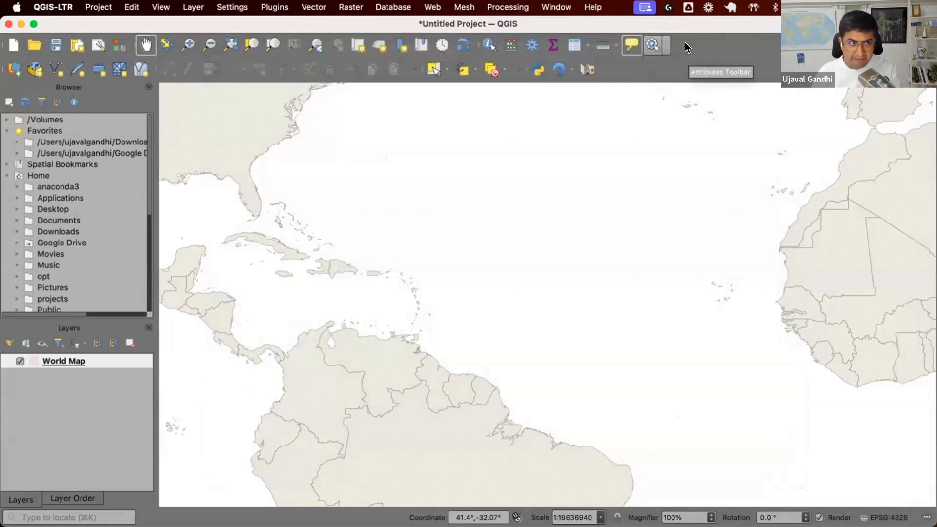
pyautogui.moveTo(653, 78)
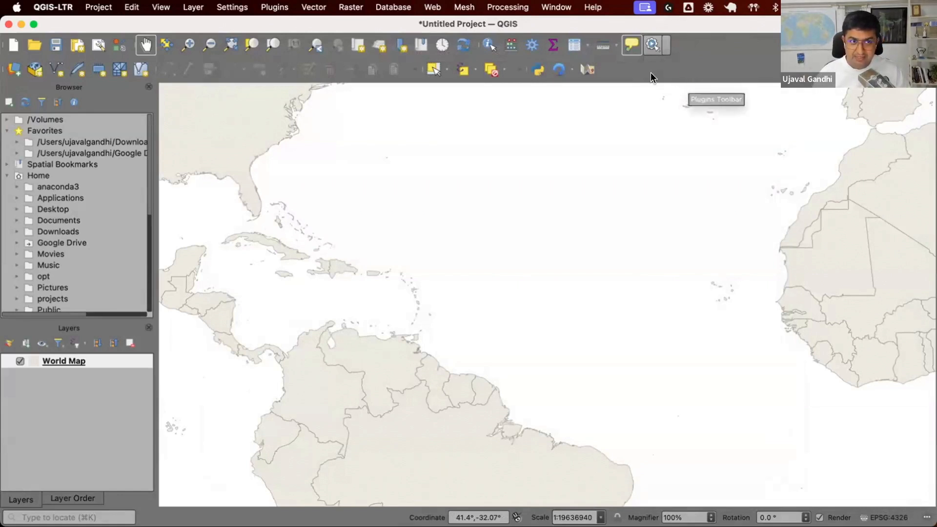
pyautogui.moveTo(631, 45)
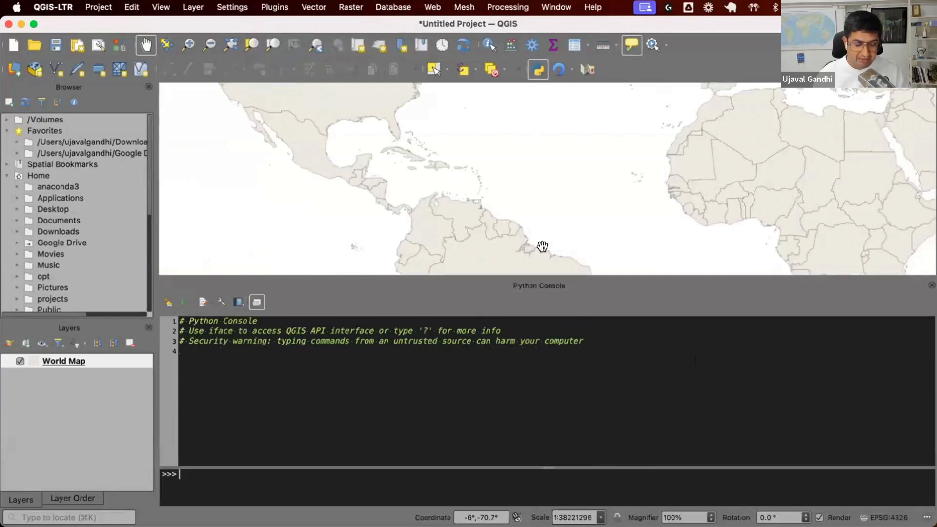
pyautogui.moveTo(484, 287)
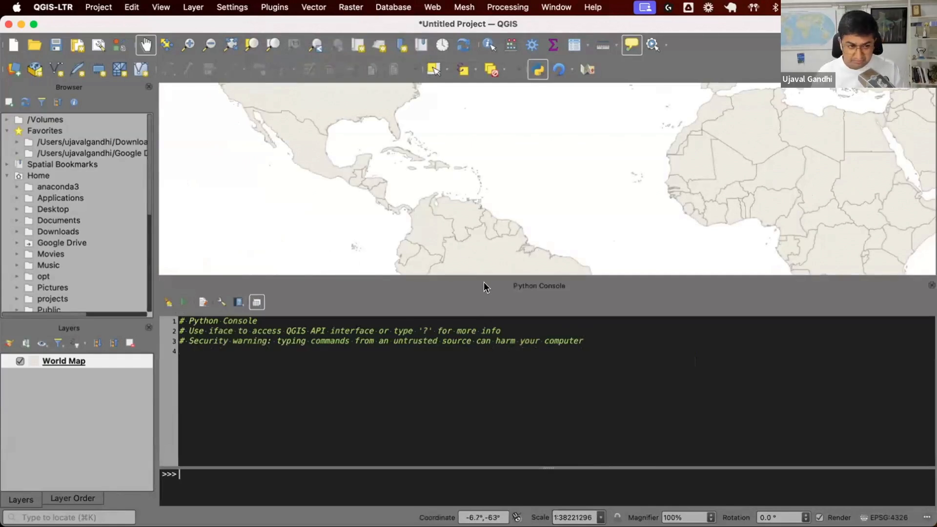
pyautogui.moveTo(492, 295)
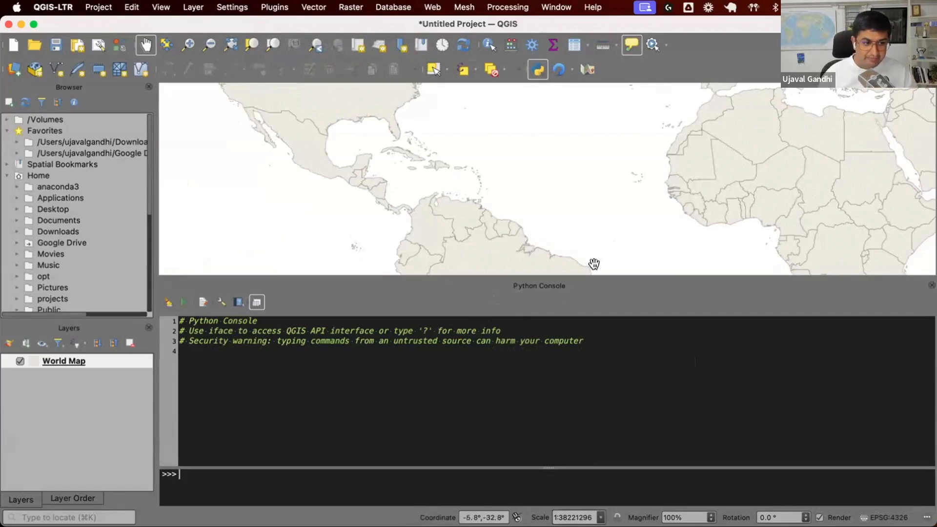
pyautogui.moveTo(304, 253)
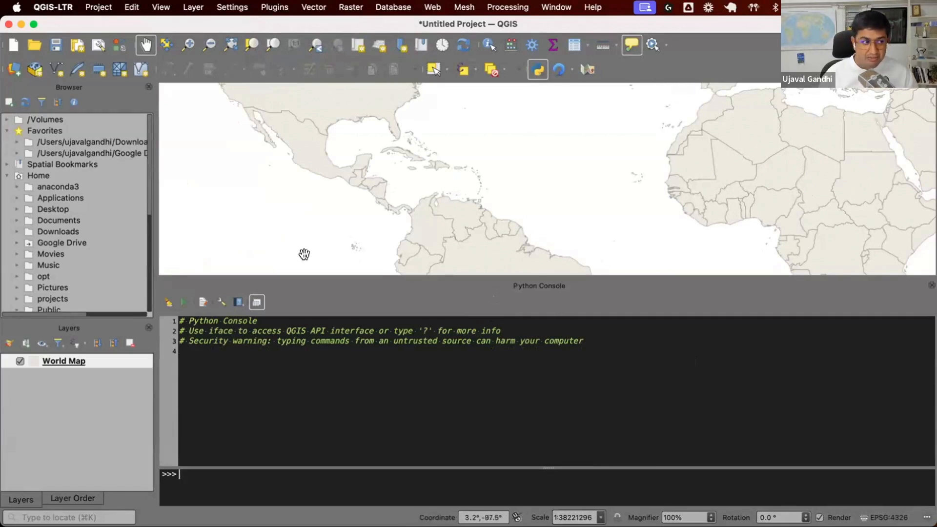
pyautogui.moveTo(652, 45)
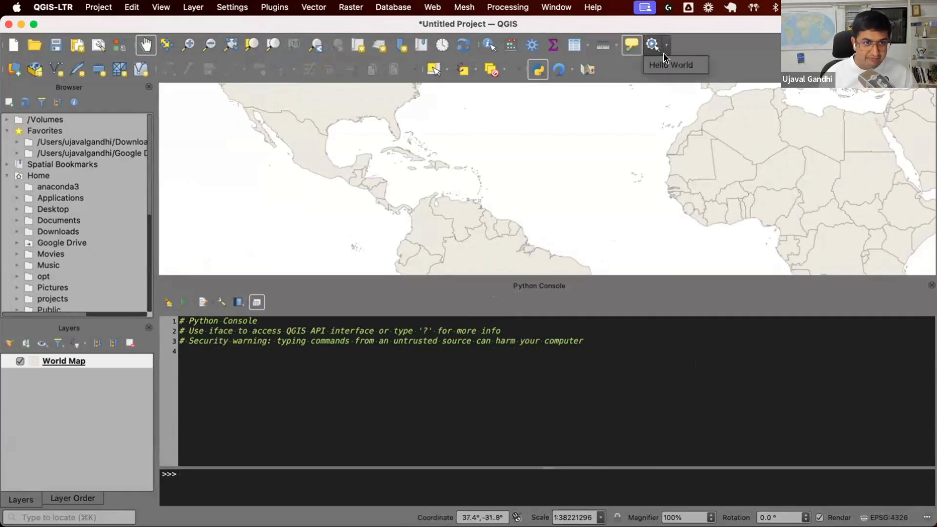
pyautogui.moveTo(667, 64)
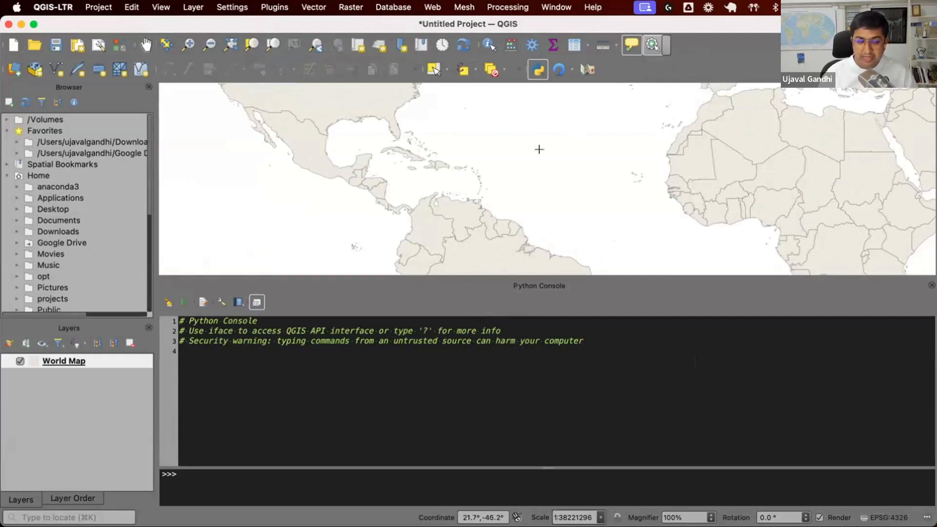
pyautogui.moveTo(320, 114)
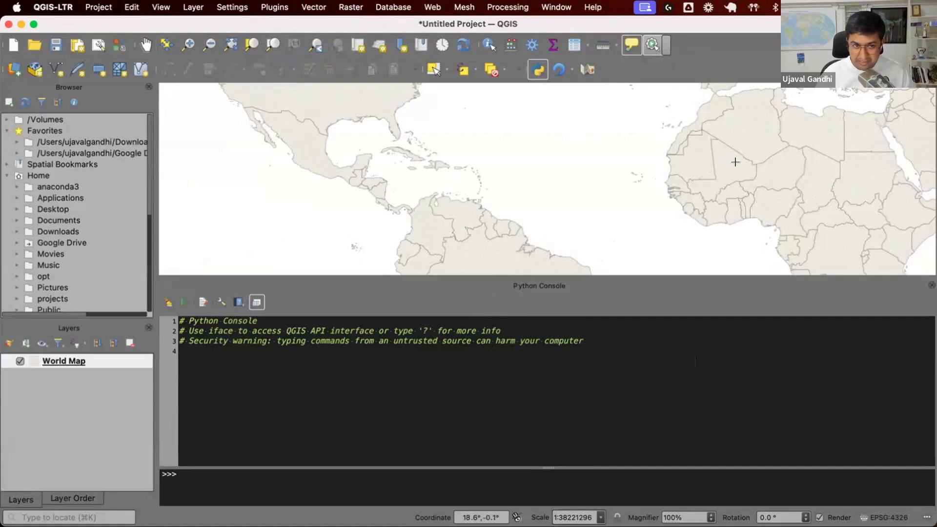
# Run the Hello World action on two countries to print Hello World twice.
pyautogui.write('Hello World')
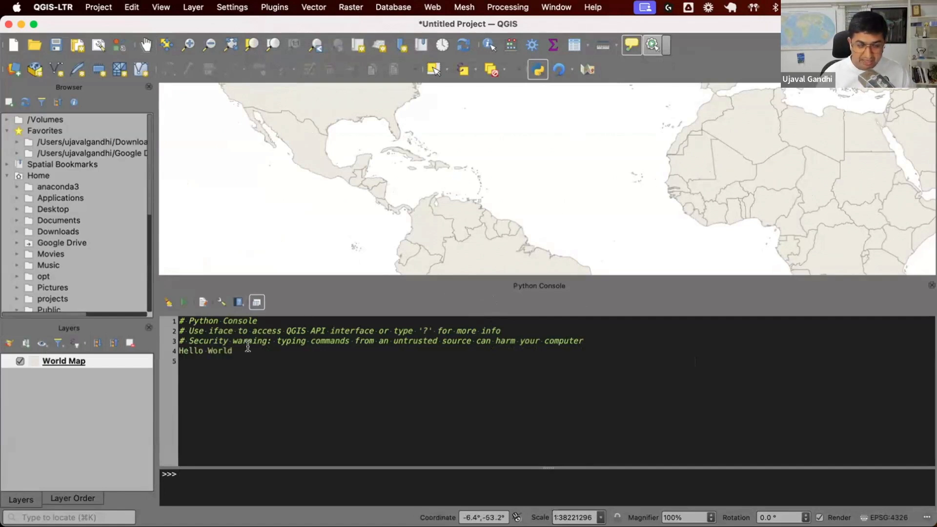
pyautogui.click(293, 123)
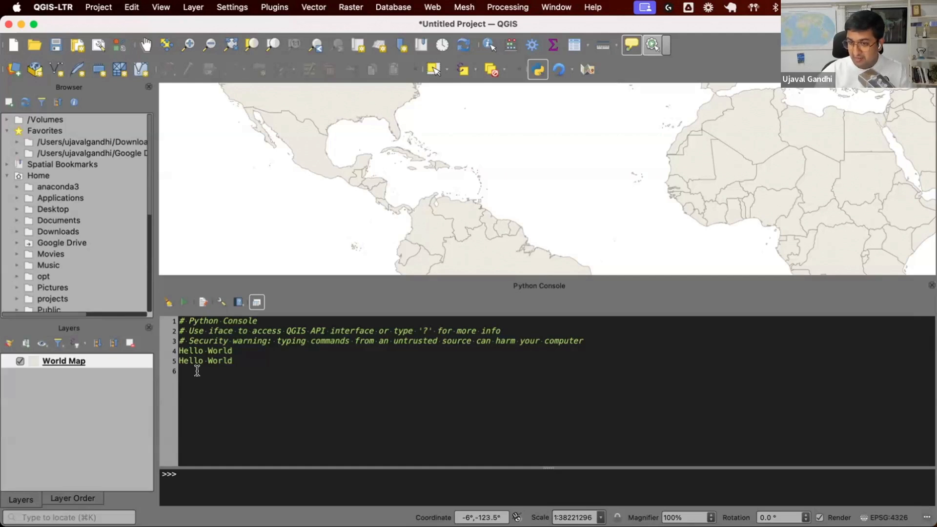
pyautogui.moveTo(592, 351)
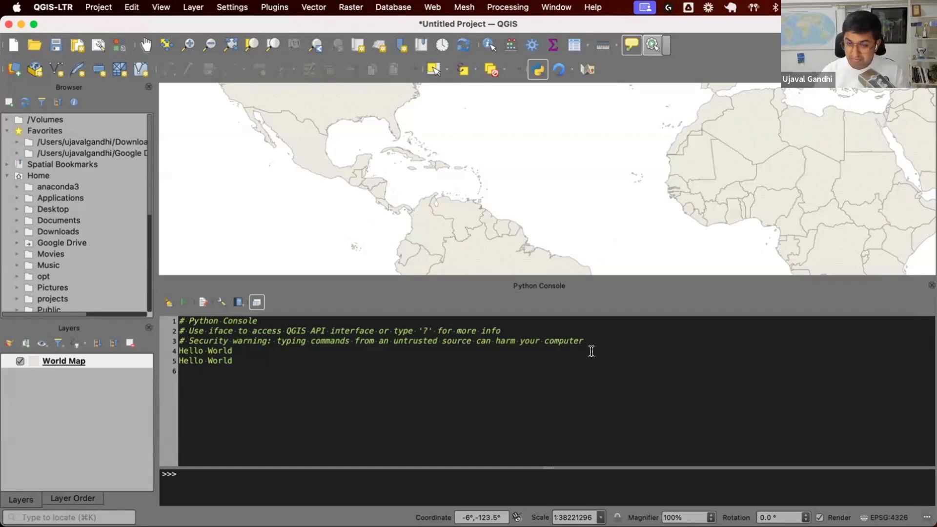
# Reopen World Map properties and start editing the Hello World action.
pyautogui.rightClick(63, 360)
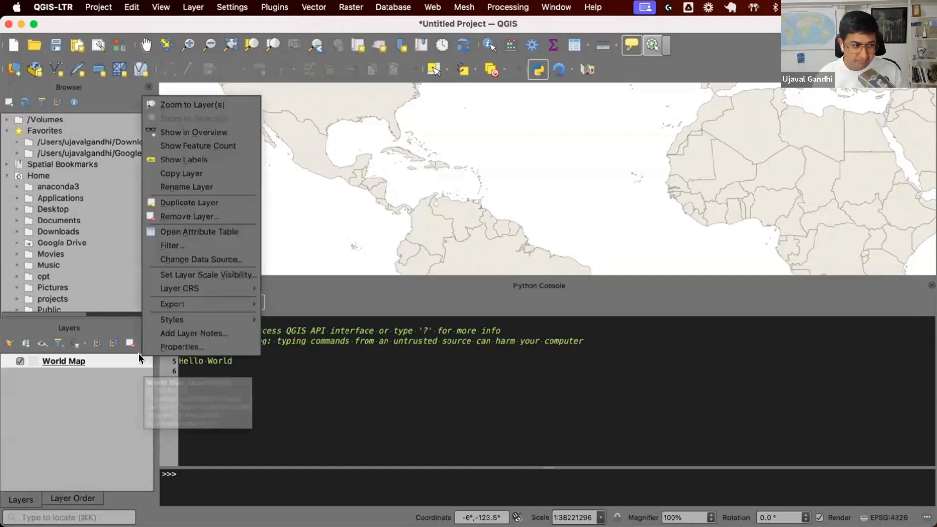
pyautogui.click(182, 347)
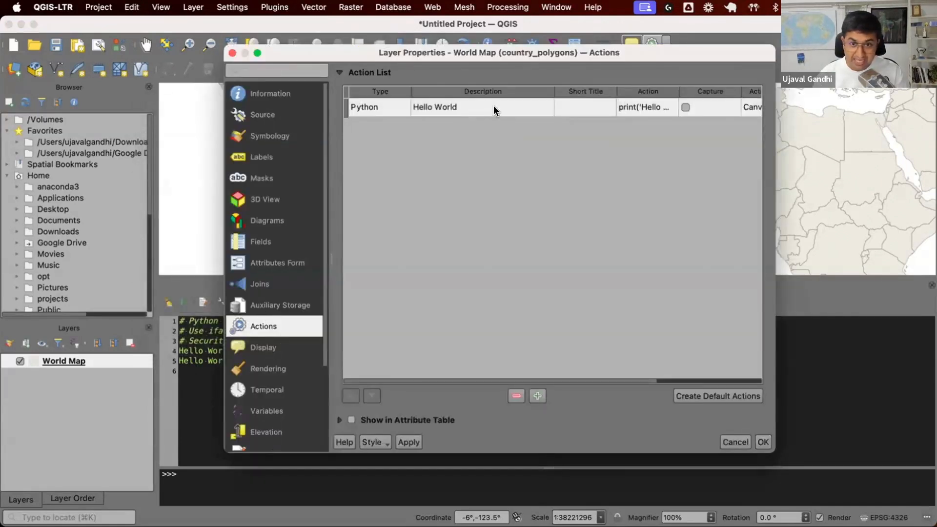
pyautogui.doubleClick(434, 107)
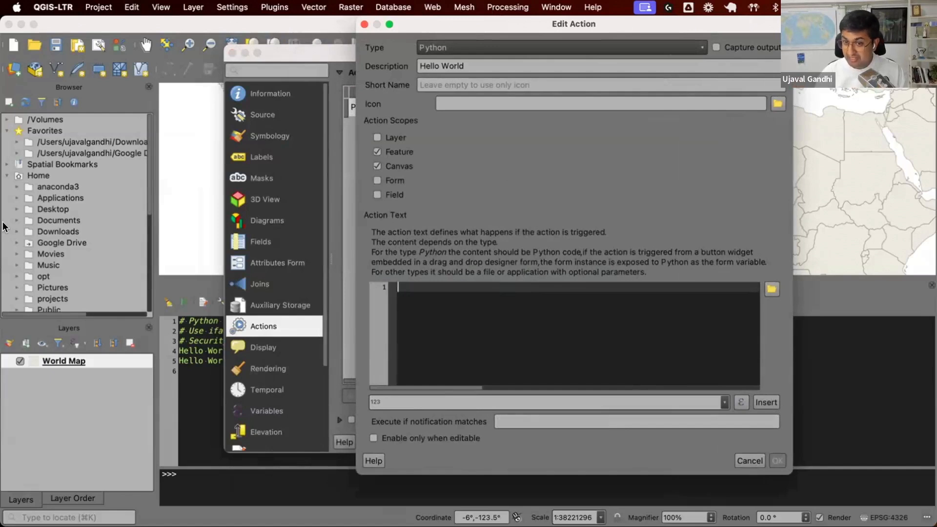
pyautogui.moveTo(584, 370)
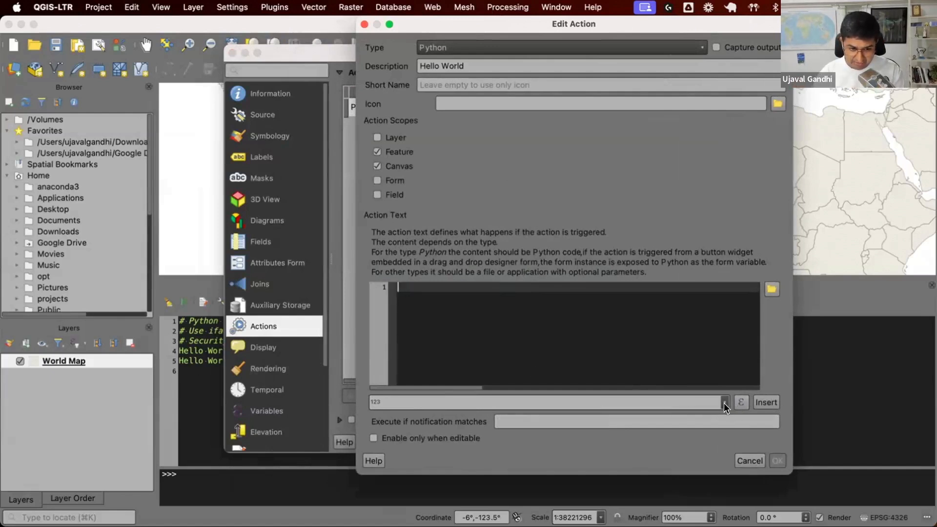
# Change the action code to print('[%NAME%]') using the NAME field, and save.
pyautogui.click(723, 402)
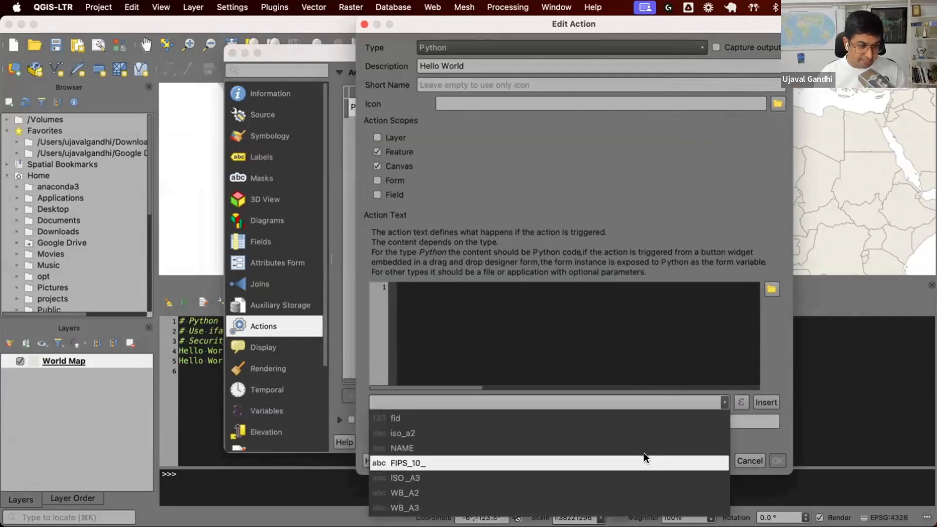
pyautogui.click(403, 448)
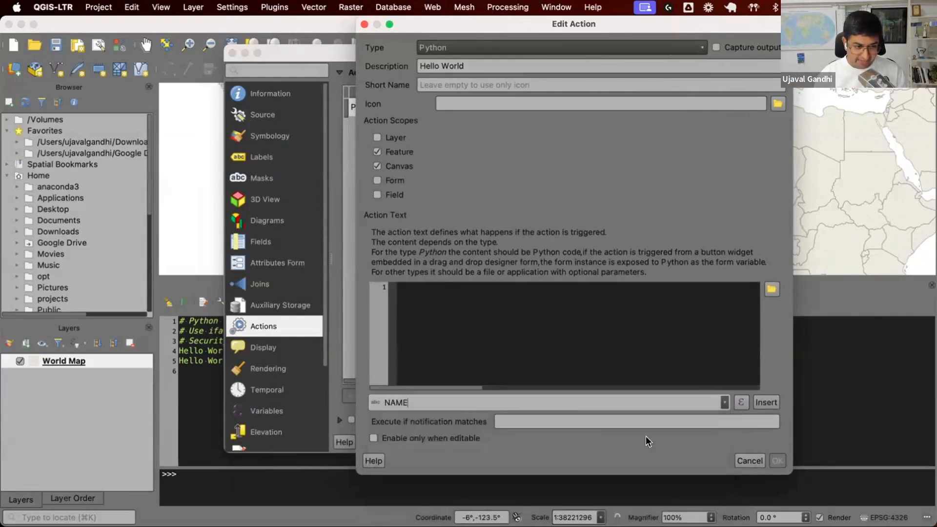
pyautogui.click(766, 402)
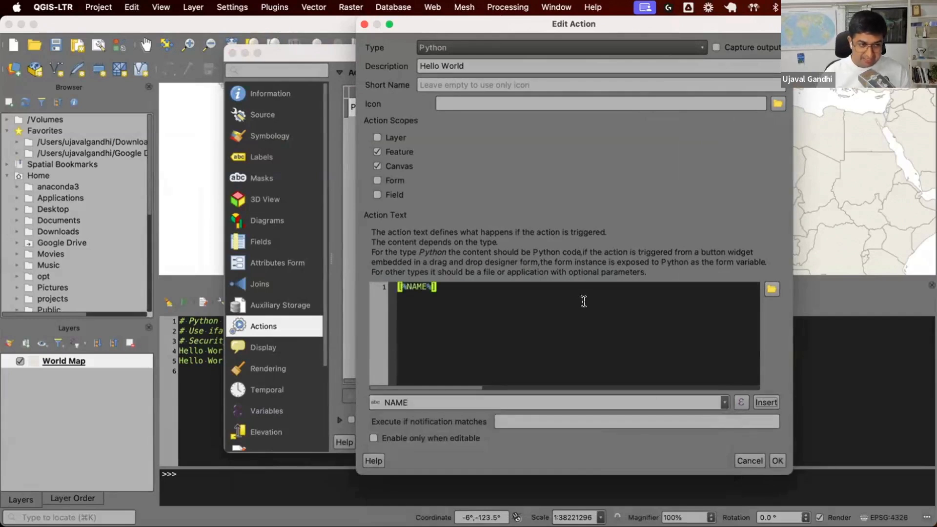
pyautogui.moveTo(517, 364)
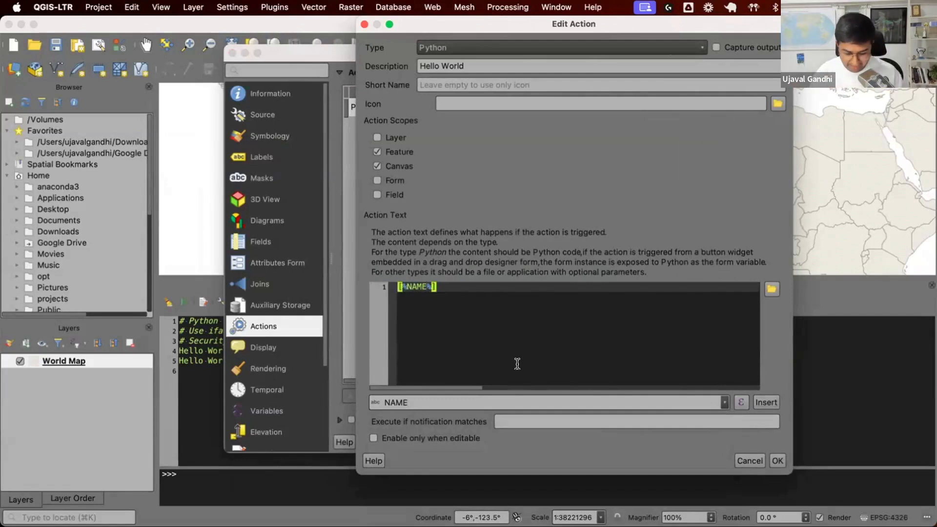
pyautogui.write("print('")
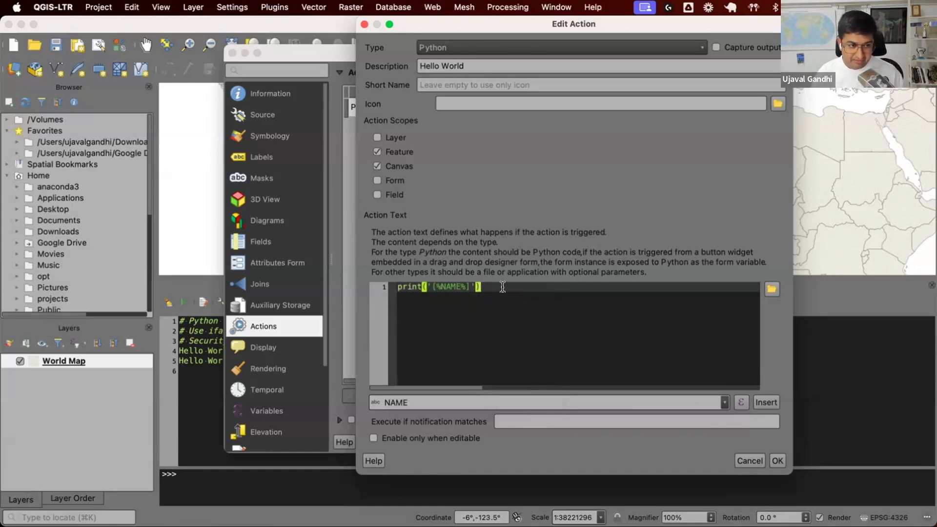
pyautogui.click(777, 460)
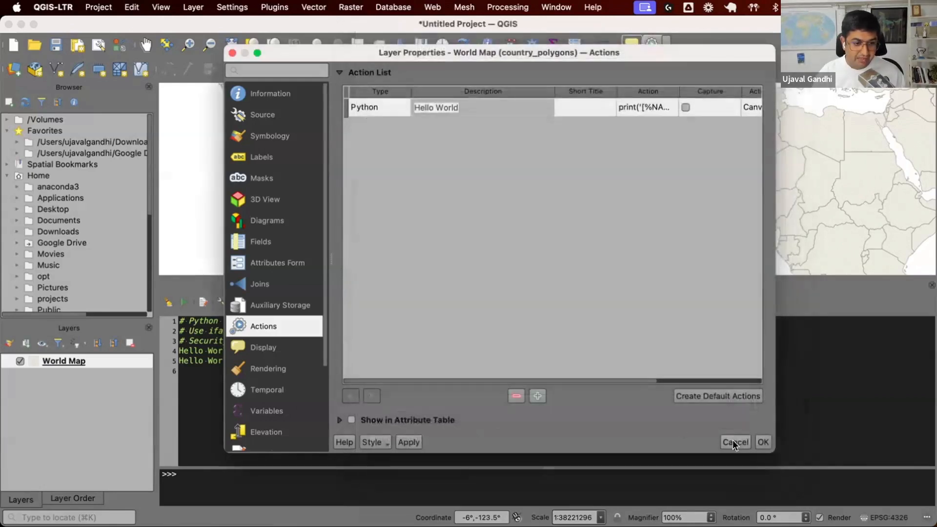
# Apply the edited action and close the World Map layer properties.
pyautogui.click(735, 442)
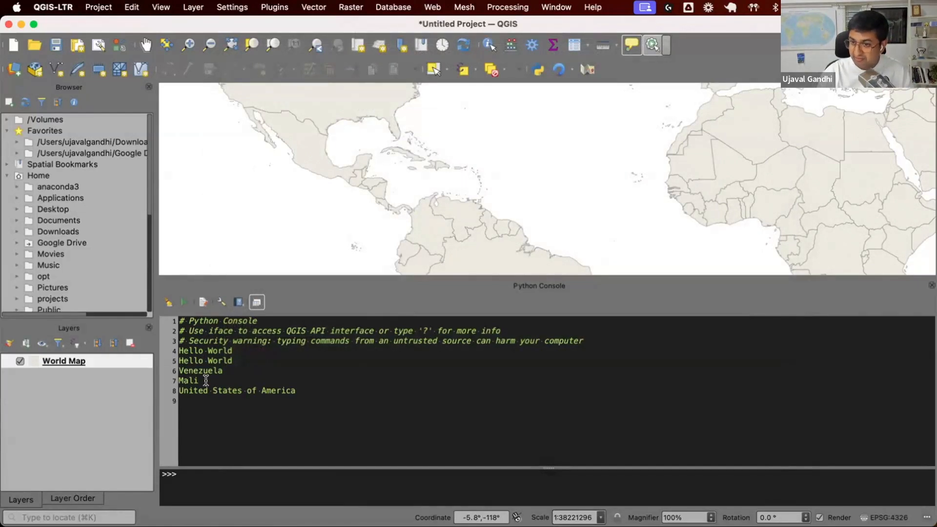
pyautogui.moveTo(104, 363)
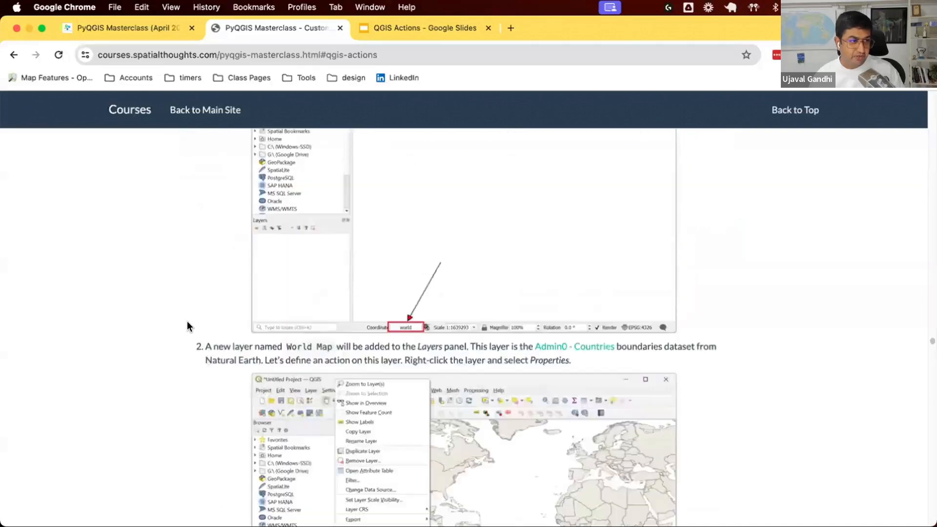
# Scroll the PyQGIS course page down to the materialize-feature code snippet.
pyautogui.scroll(-3)
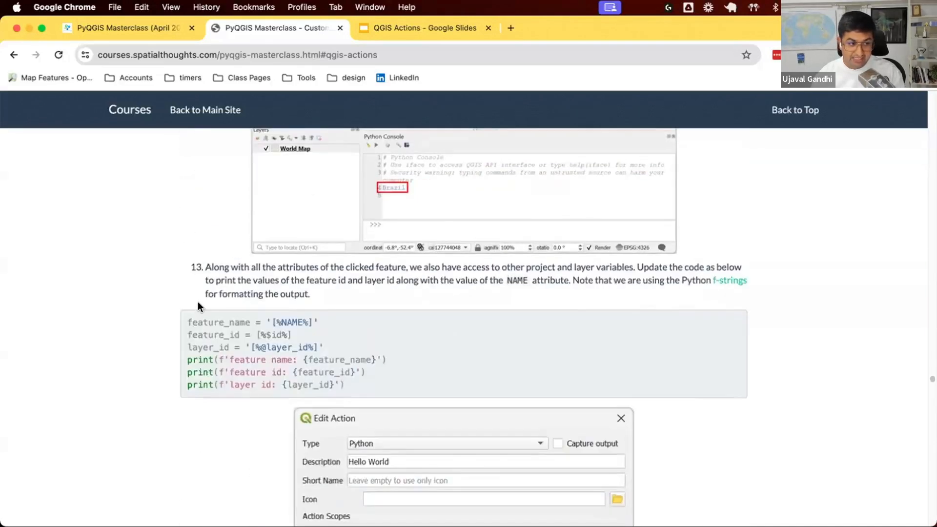
pyautogui.scroll(-3)
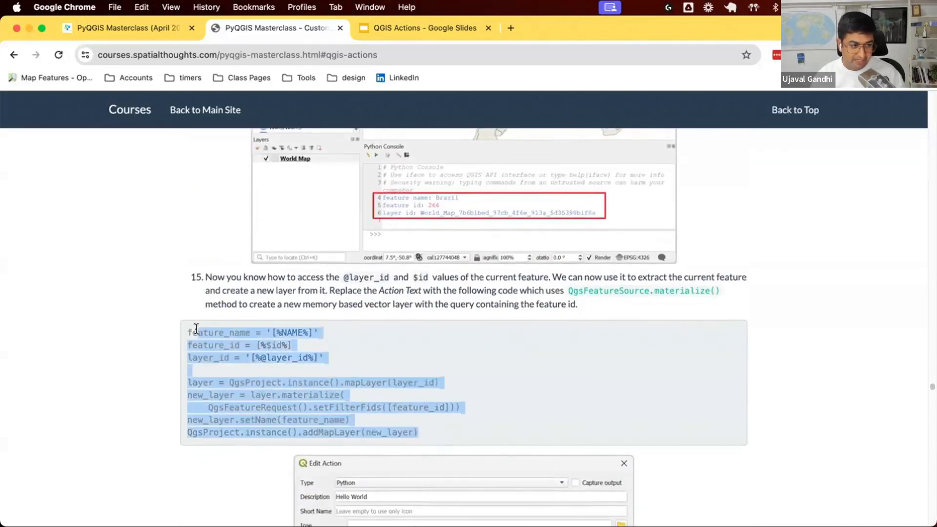
pyautogui.moveTo(227, 339)
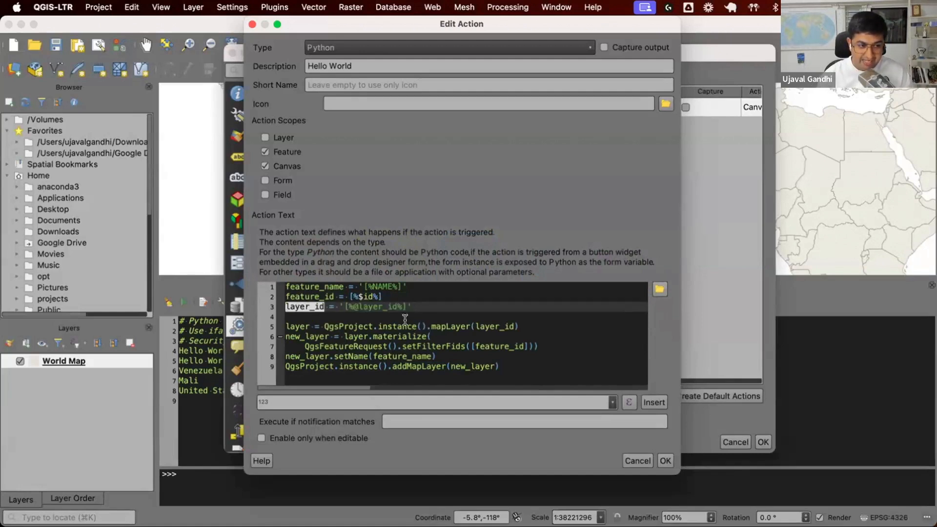
# Review the pasted code's layer, feature_id and feature_name variables, then confirm the action.
pyautogui.doubleClick(298, 327)
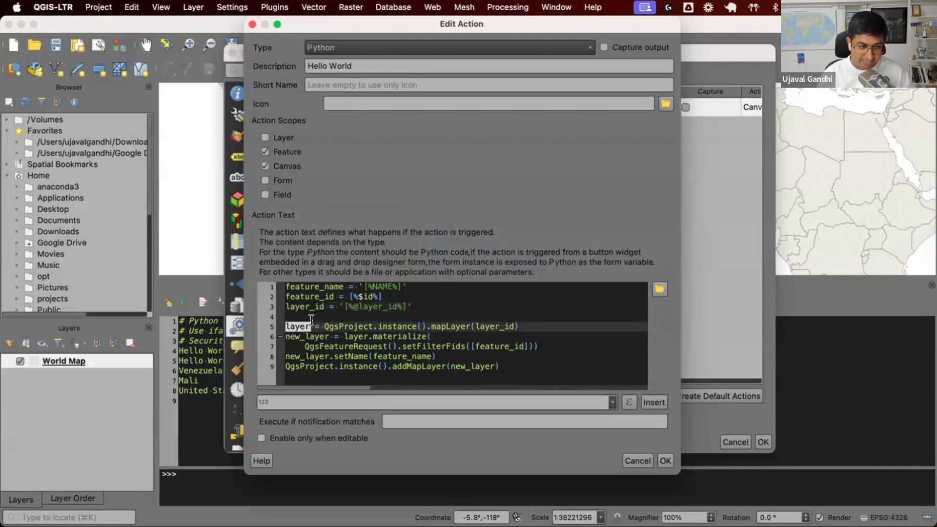
pyautogui.moveTo(354, 336)
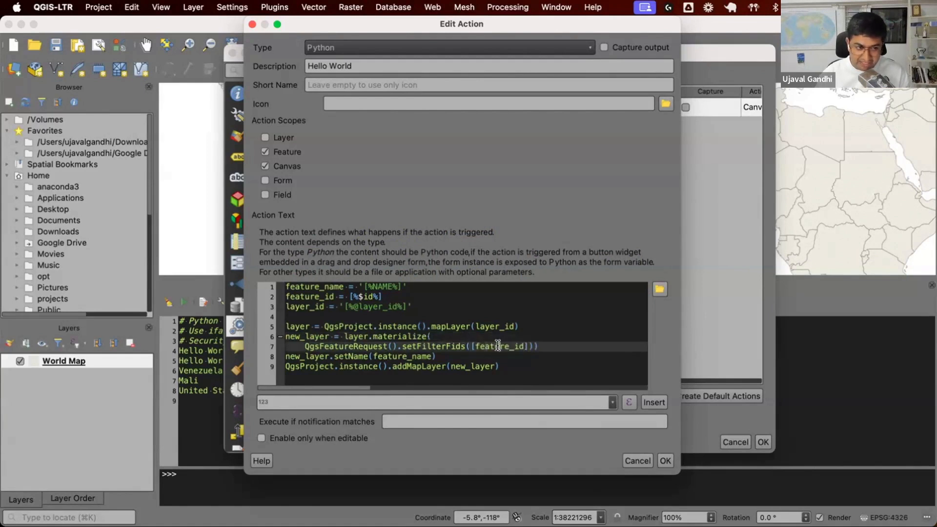
pyautogui.doubleClick(501, 347)
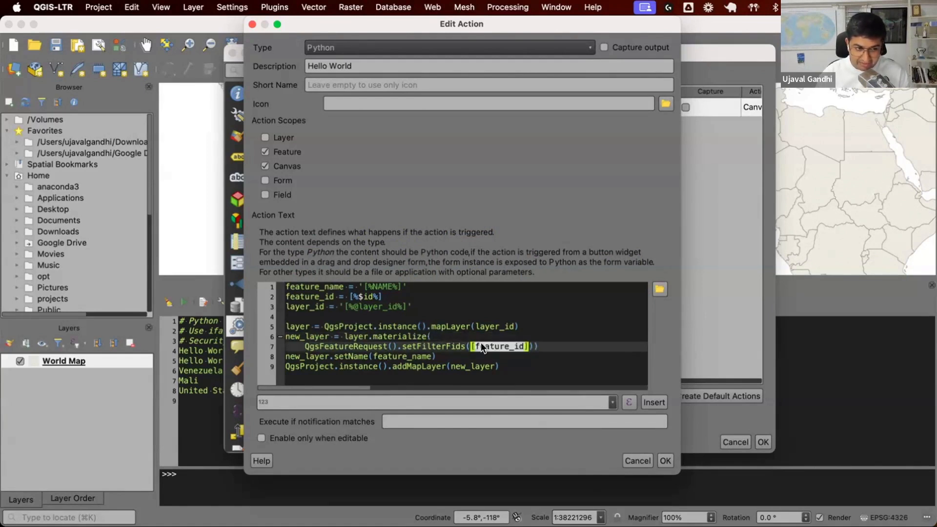
pyautogui.moveTo(317, 335)
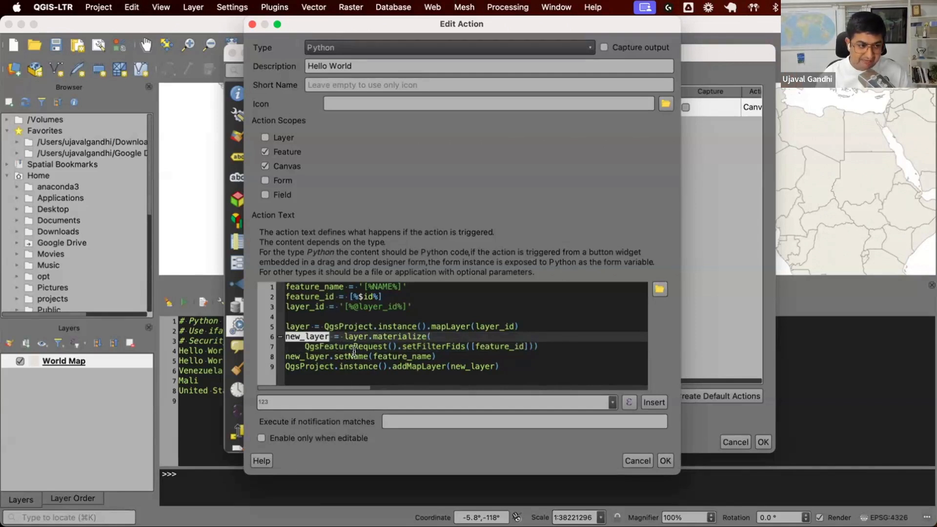
pyautogui.doubleClick(402, 356)
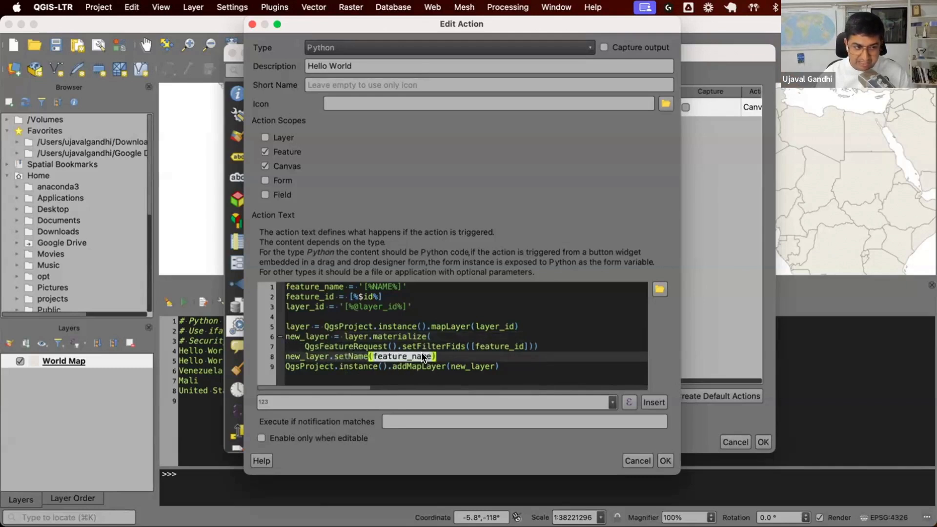
pyautogui.moveTo(373, 281)
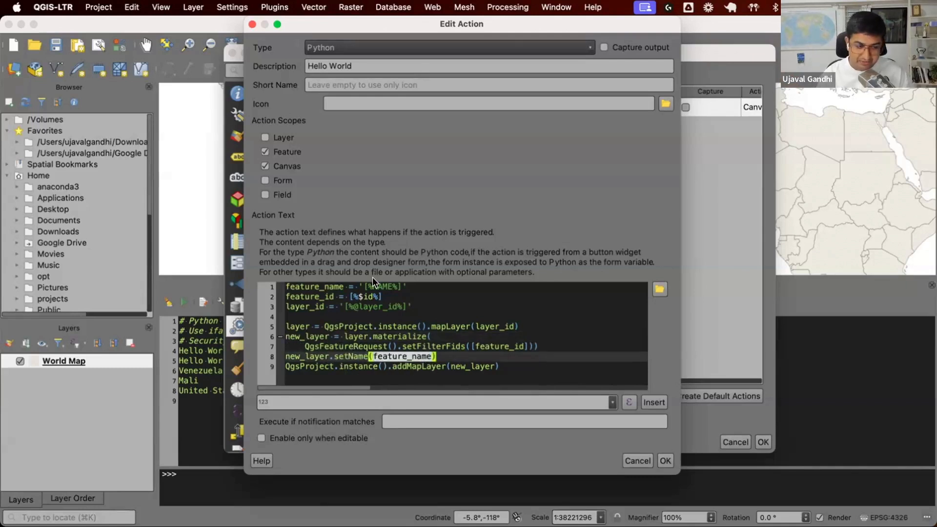
pyautogui.click(493, 367)
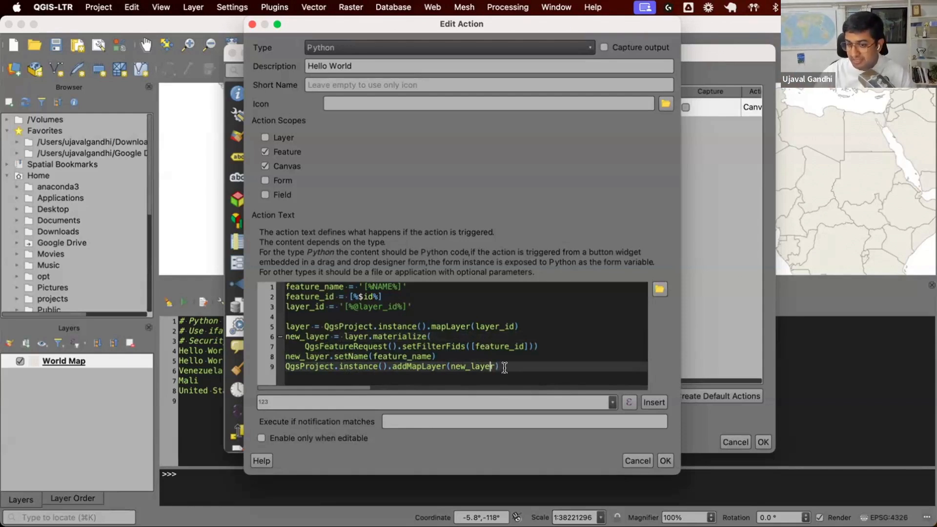
pyautogui.moveTo(506, 371)
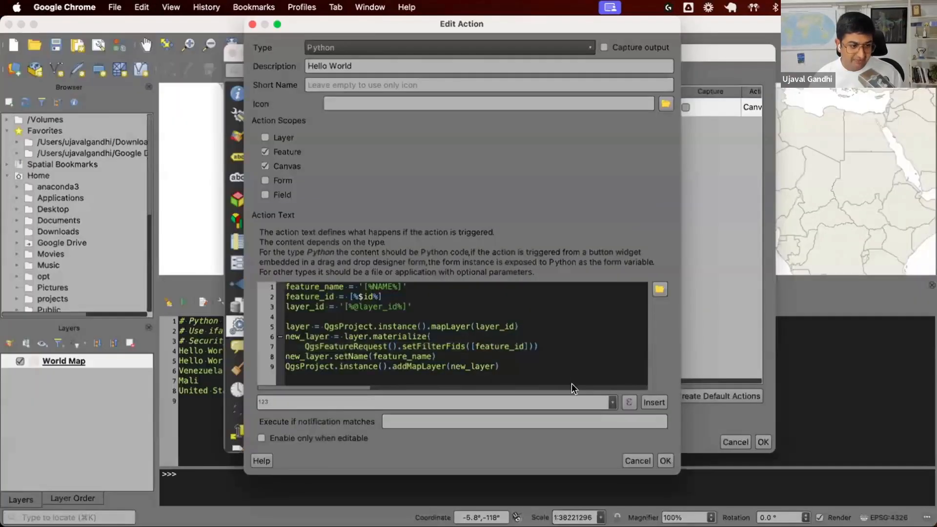
pyautogui.click(663, 460)
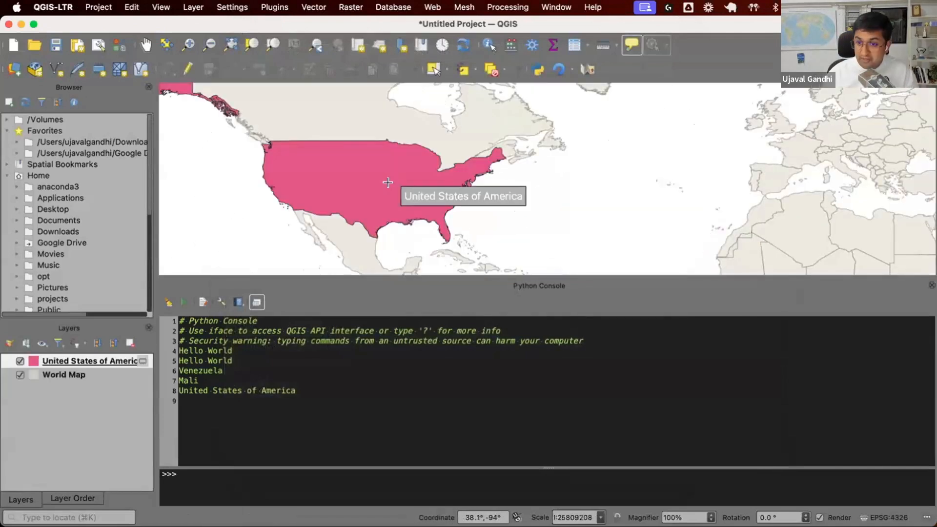
pyautogui.moveTo(80, 412)
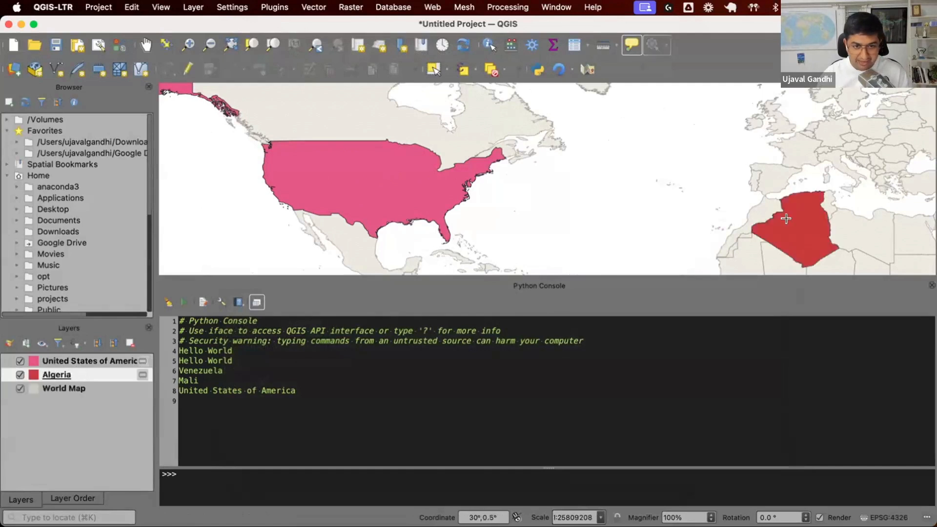
pyautogui.moveTo(786, 218)
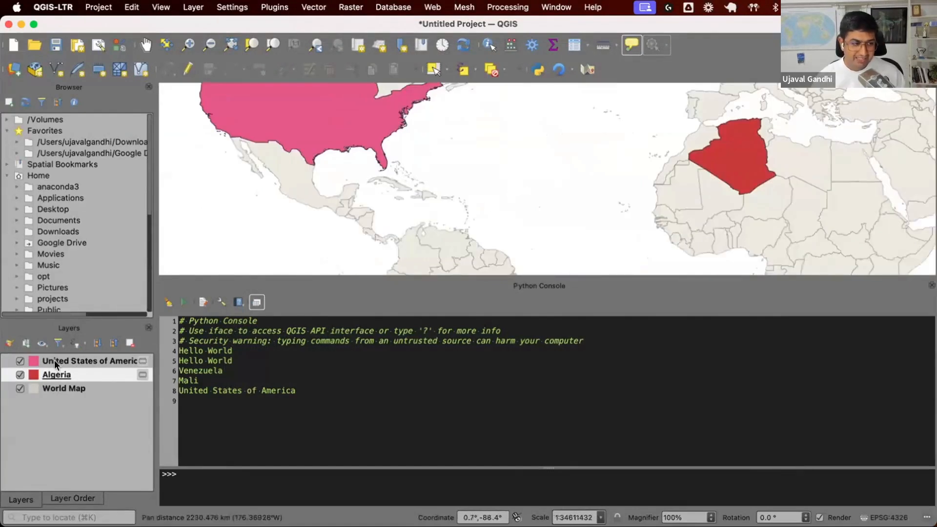
# Reselect World Map and extract Venezuela into its own layer via the feature popup.
pyautogui.click(64, 388)
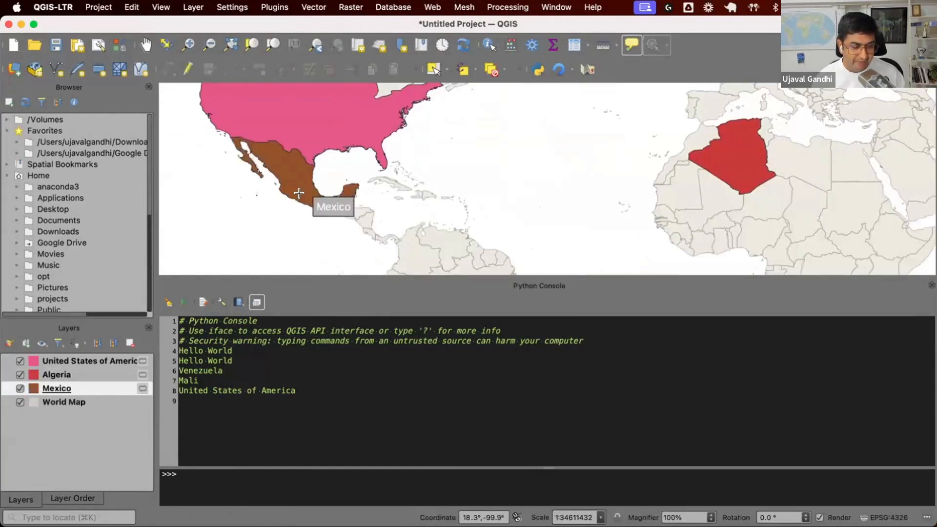
pyautogui.moveTo(62, 401)
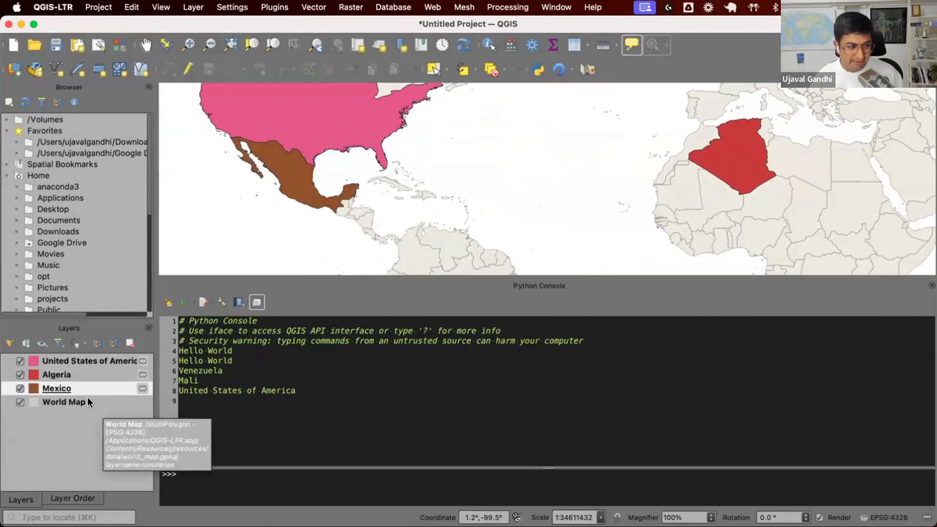
pyautogui.click(410, 251)
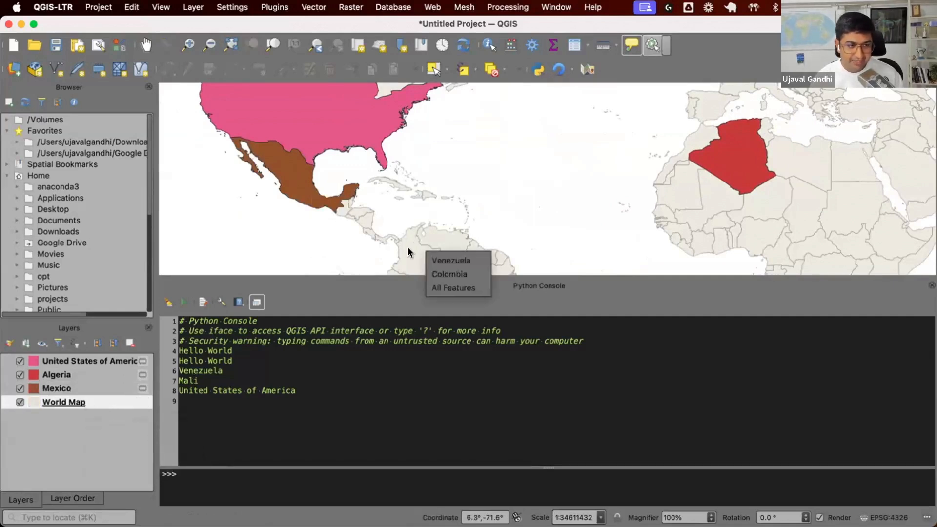
pyautogui.click(452, 261)
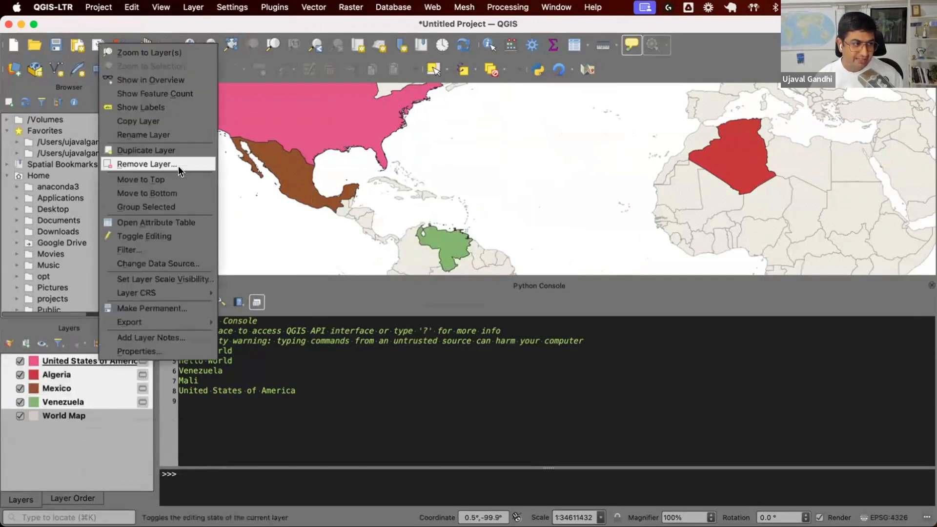
# Remove the four extracted country layers, then open the World Map layer's context menu.
pyautogui.click(146, 164)
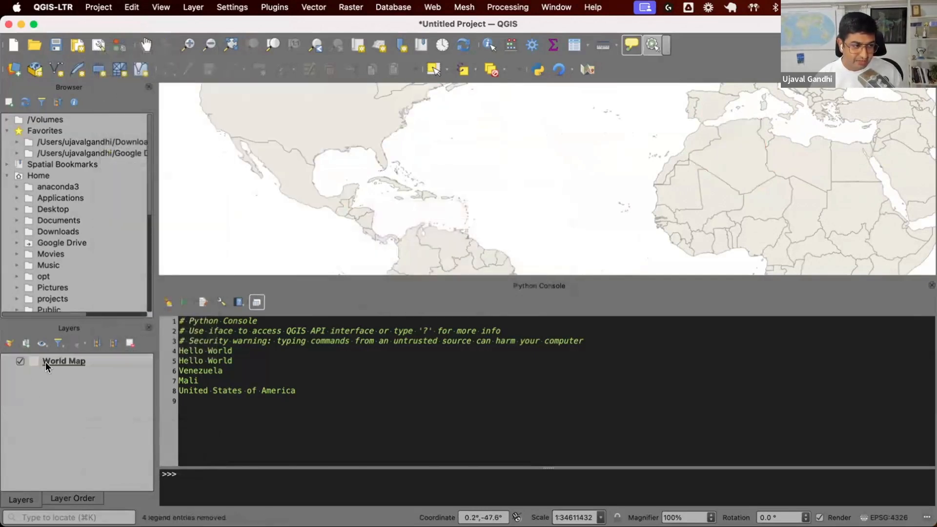
pyautogui.moveTo(63, 361)
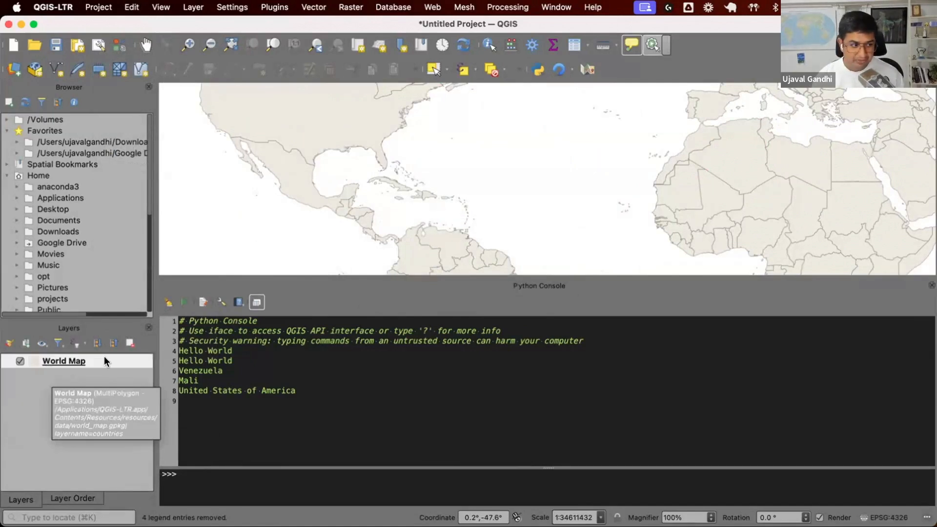
pyautogui.rightClick(63, 360)
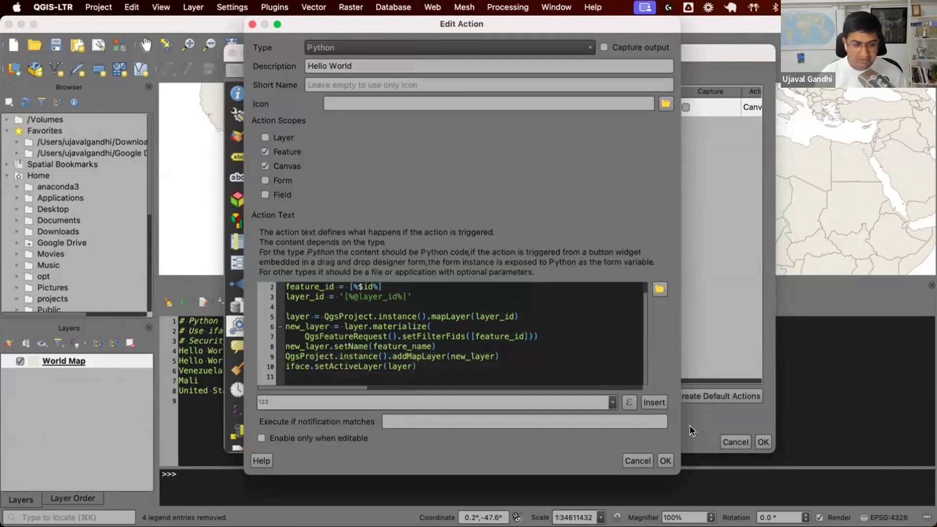
pyautogui.moveTo(378, 367)
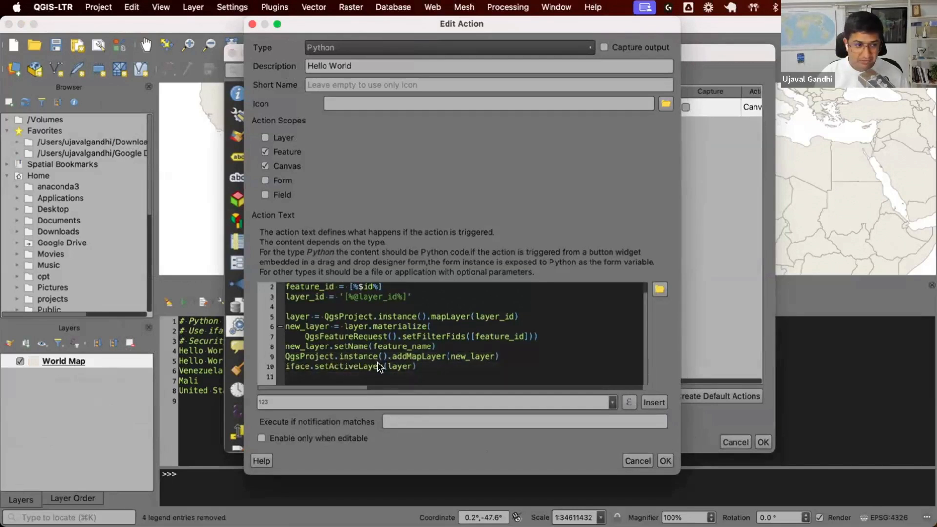
# Add 'from qgis.utils import iface' and iface.setActiveLayer(layer) to the action, then confirm with OK.
pyautogui.doubleClick(400, 367)
pyautogui.write('from qgis.utils import iface')
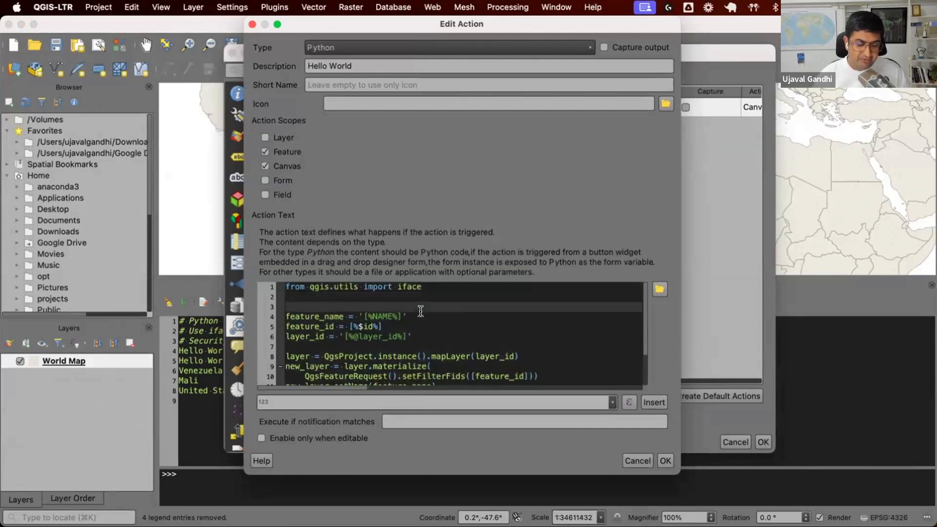
pyautogui.scroll(-3)
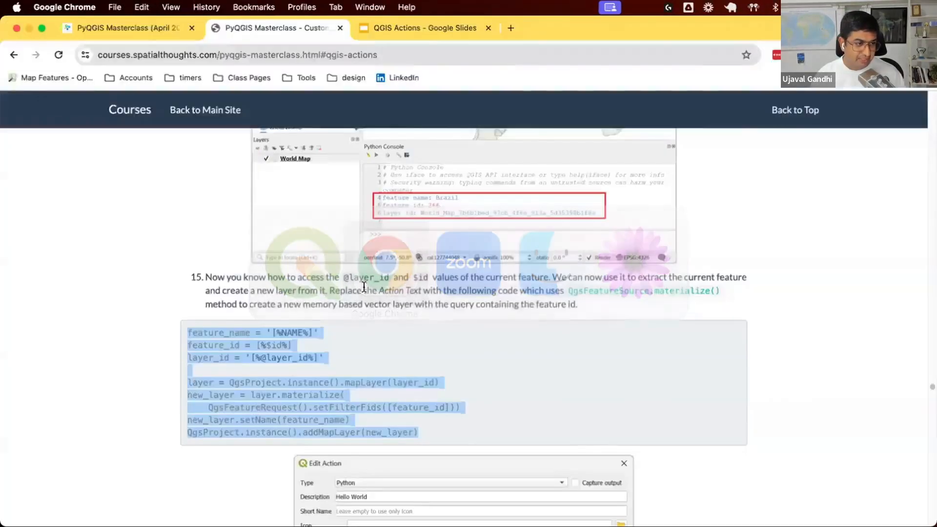
pyautogui.scroll(-3)
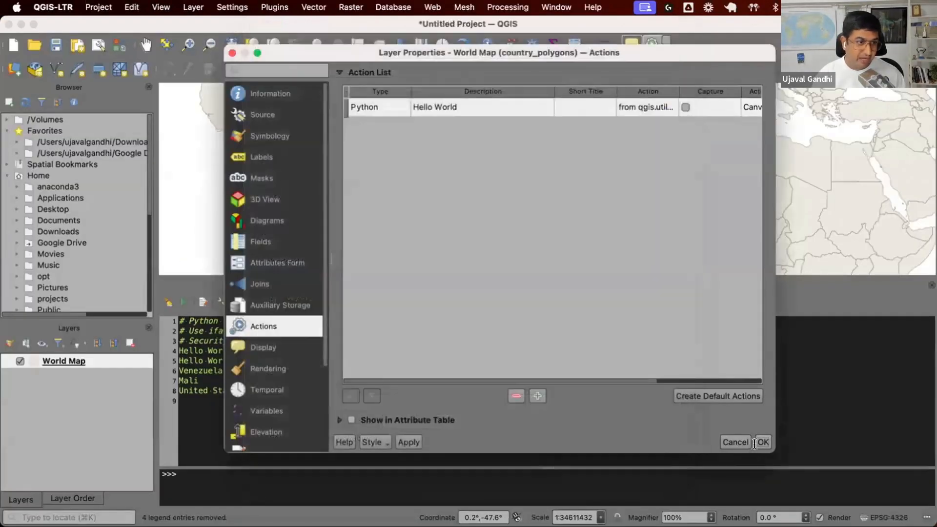
pyautogui.click(762, 443)
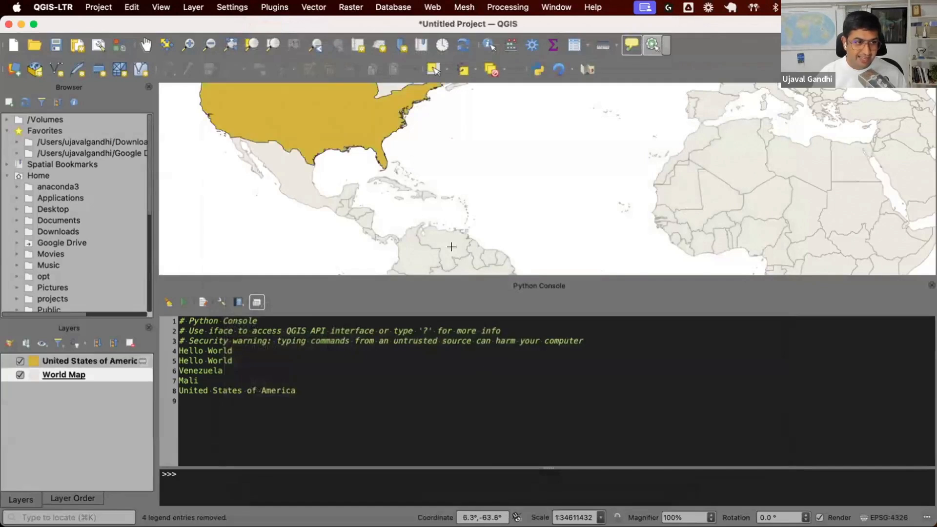